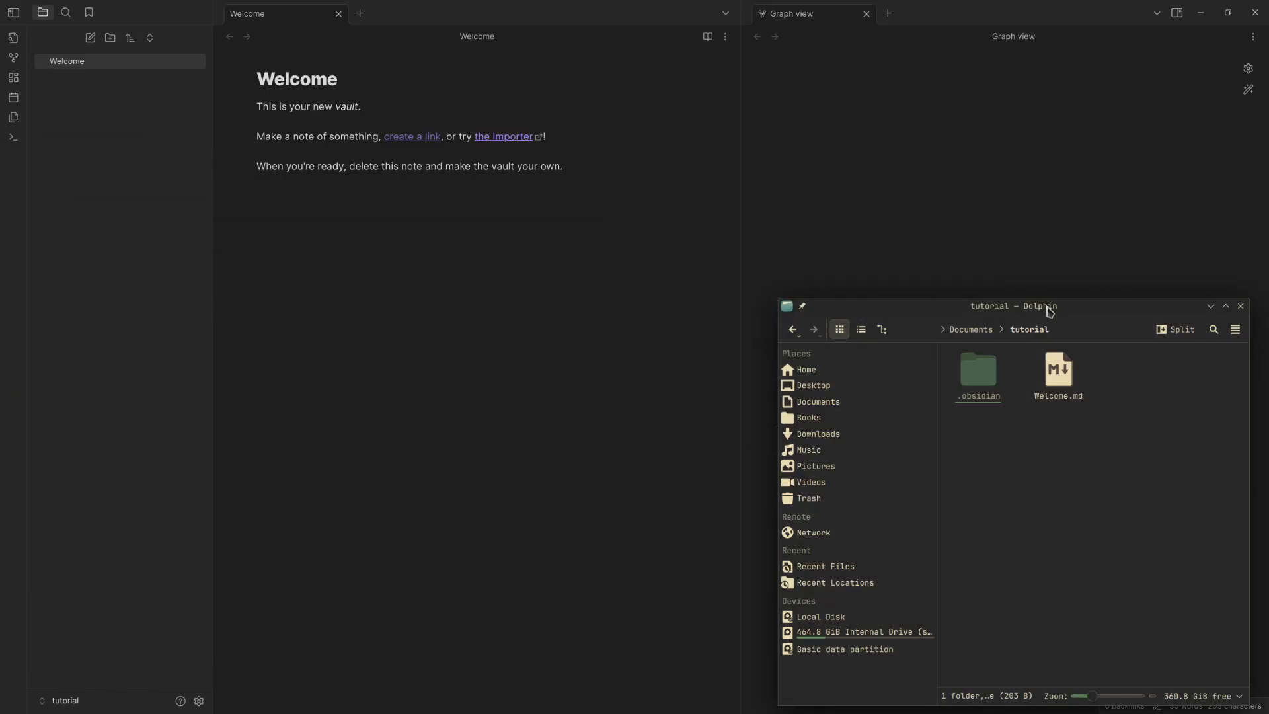
mouse_move(1045, 294)
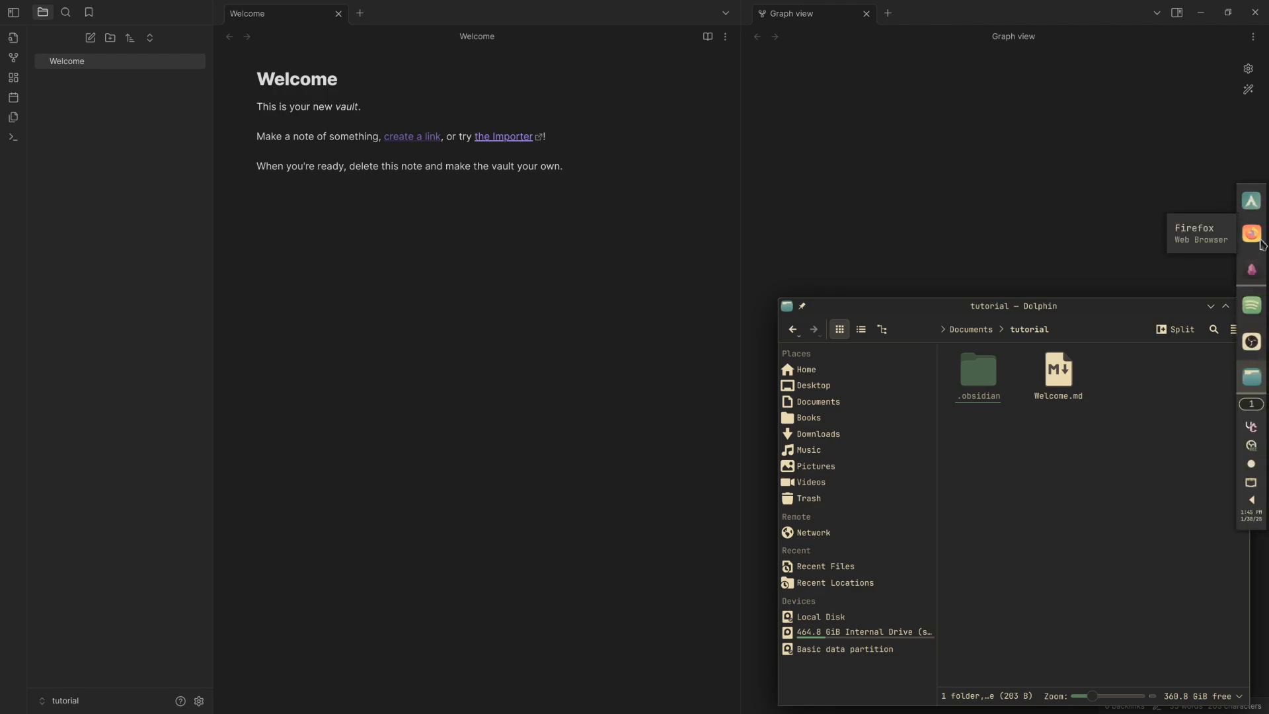
Create a private GitHub repository named tutorial, initialised with a README file
left_click(1252, 234)
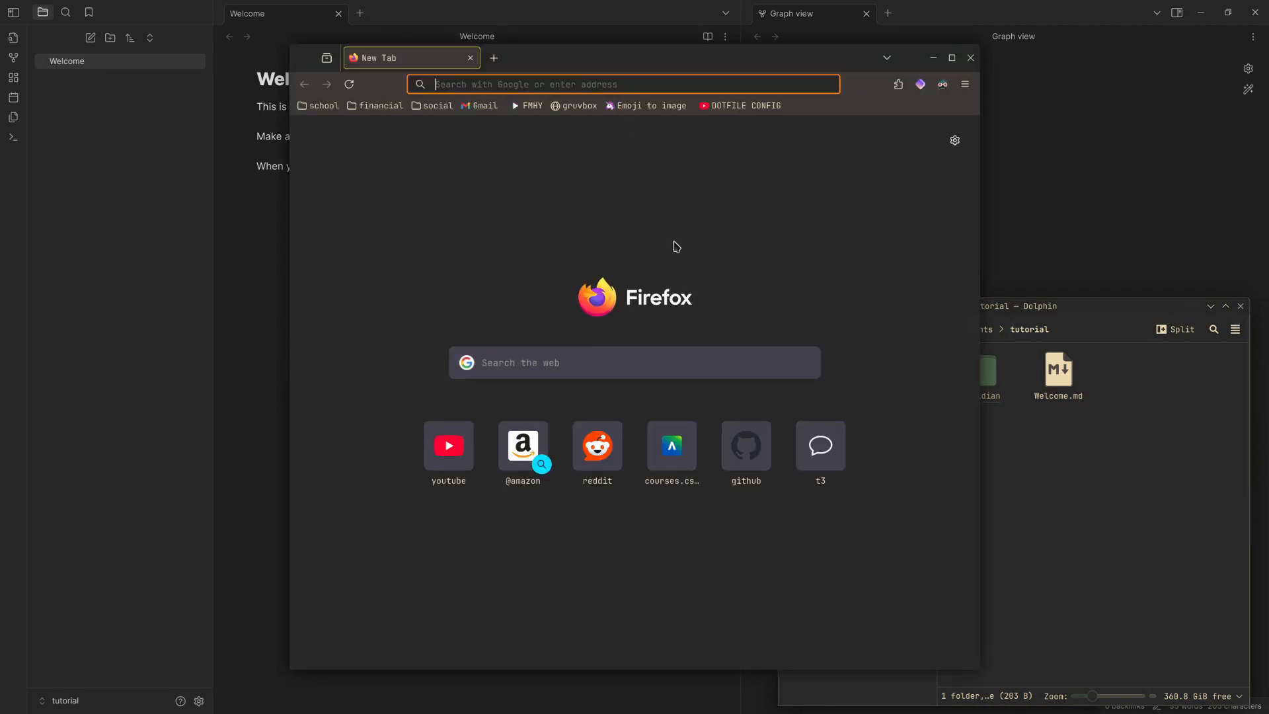
type("github.com/new")
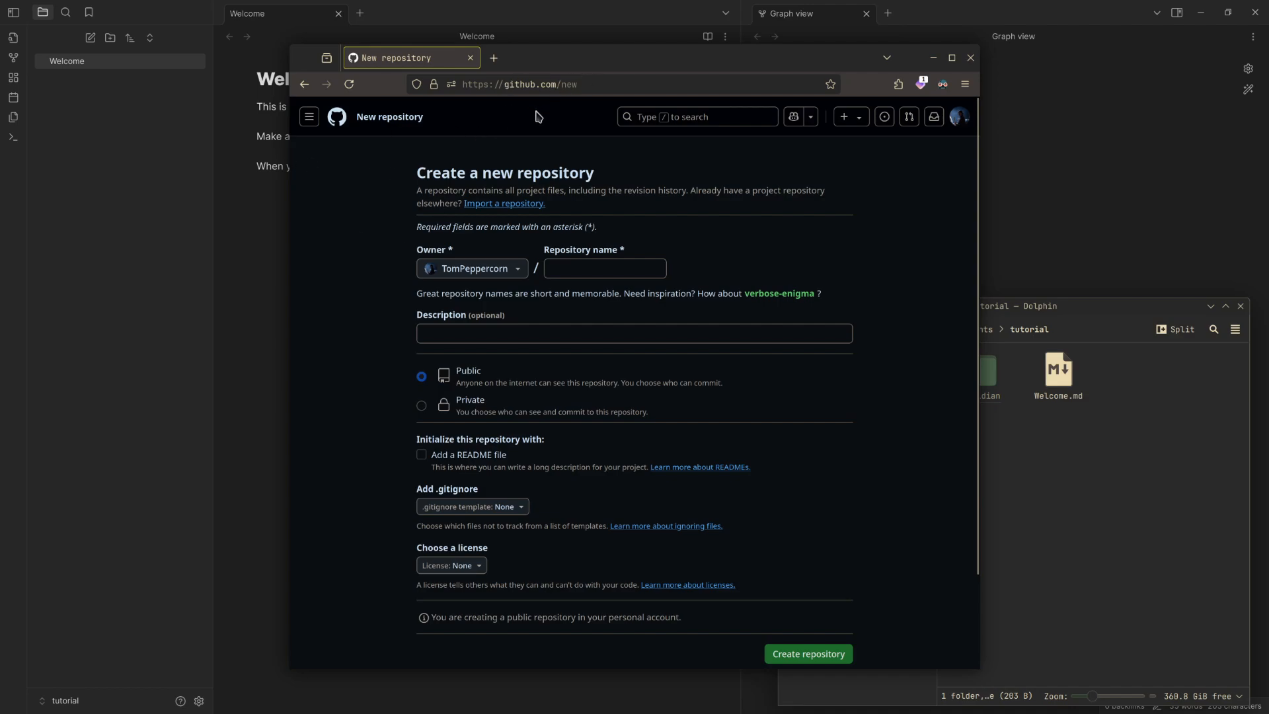
type("tutro")
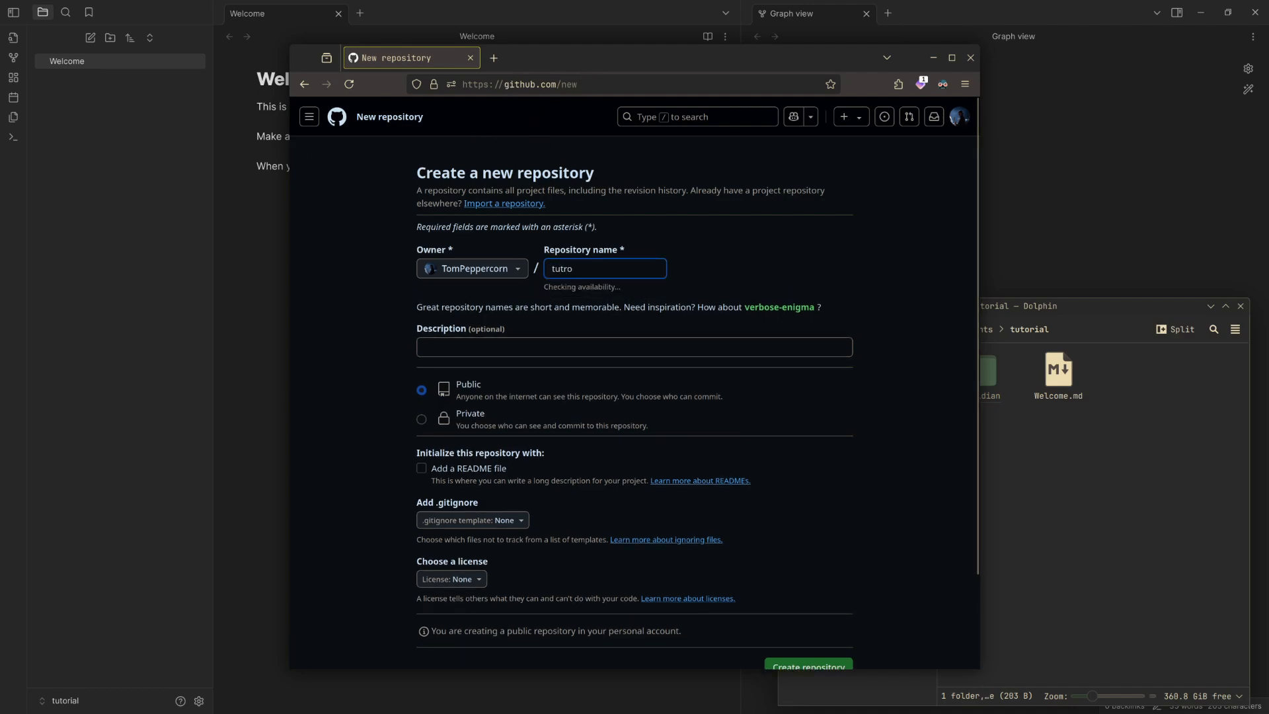
type("tutorial")
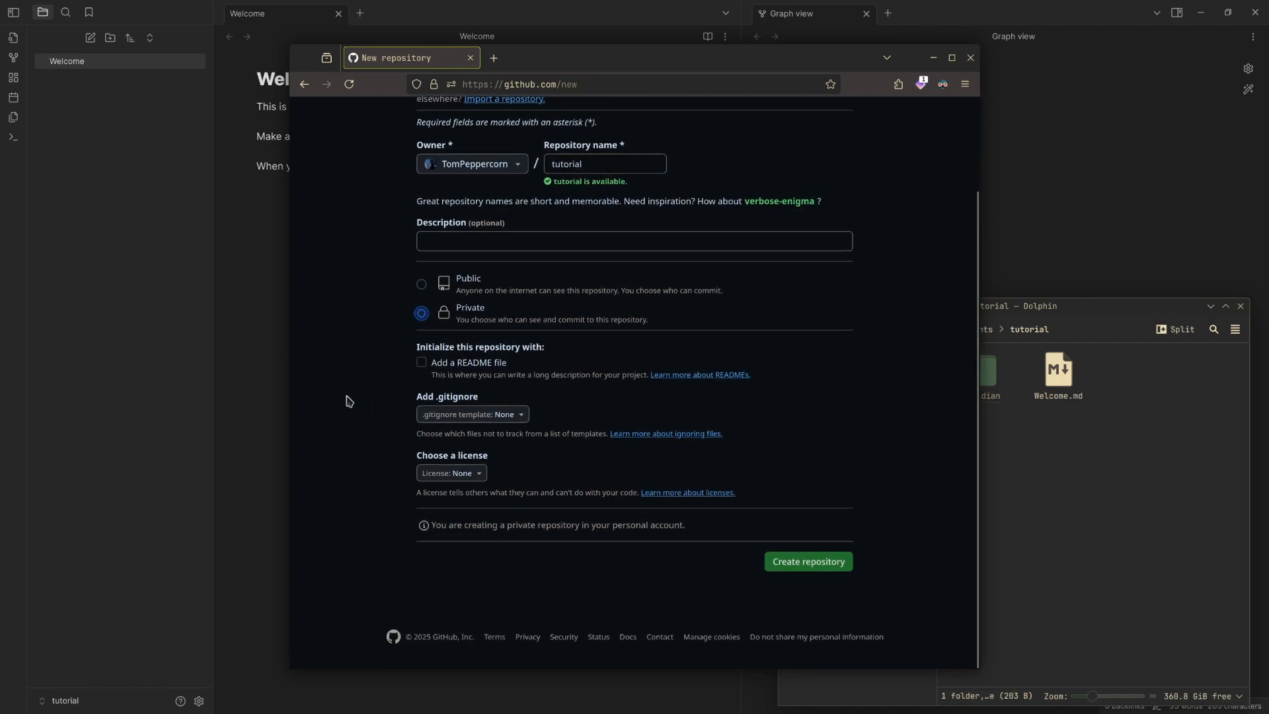
left_click(421, 362)
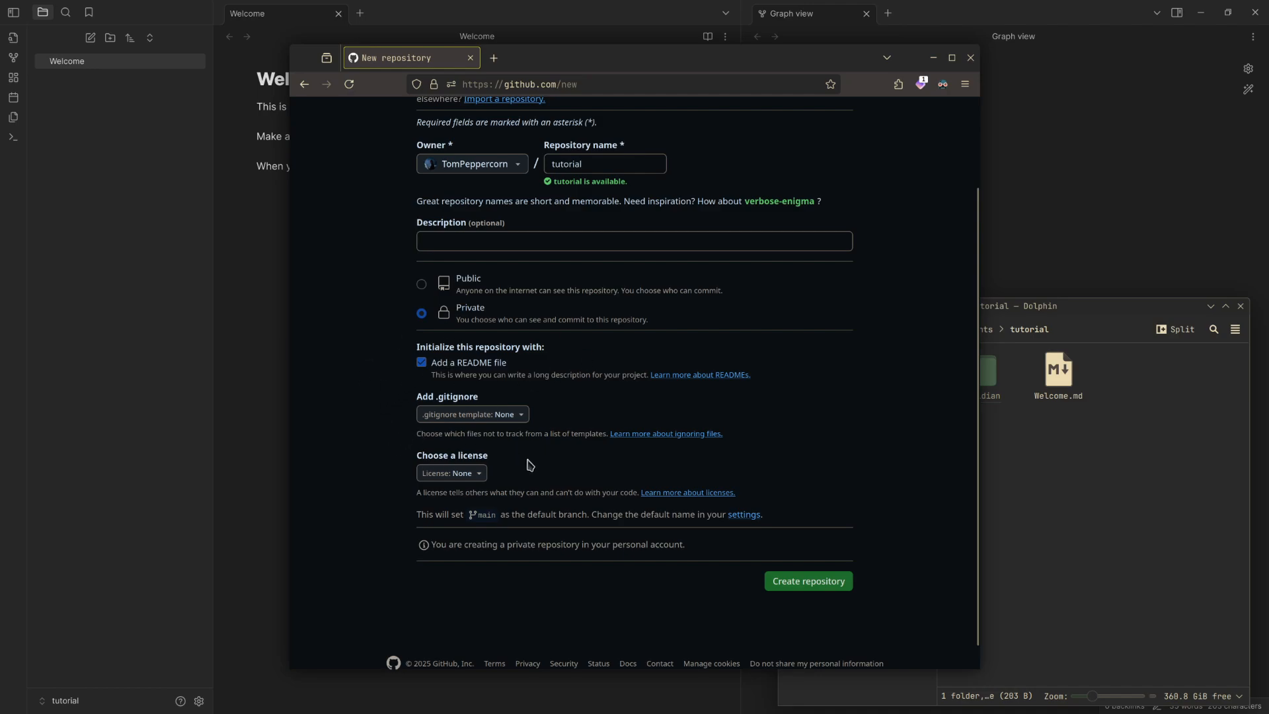
mouse_move(539, 434)
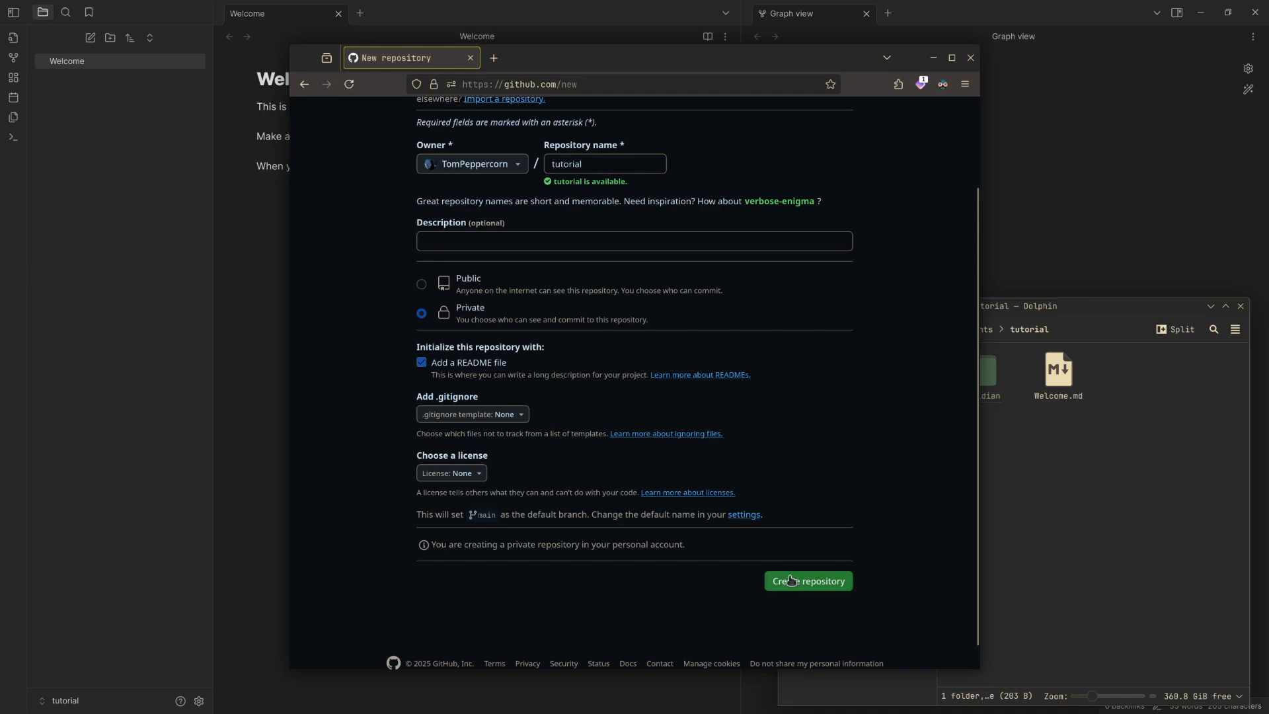
left_click(807, 580)
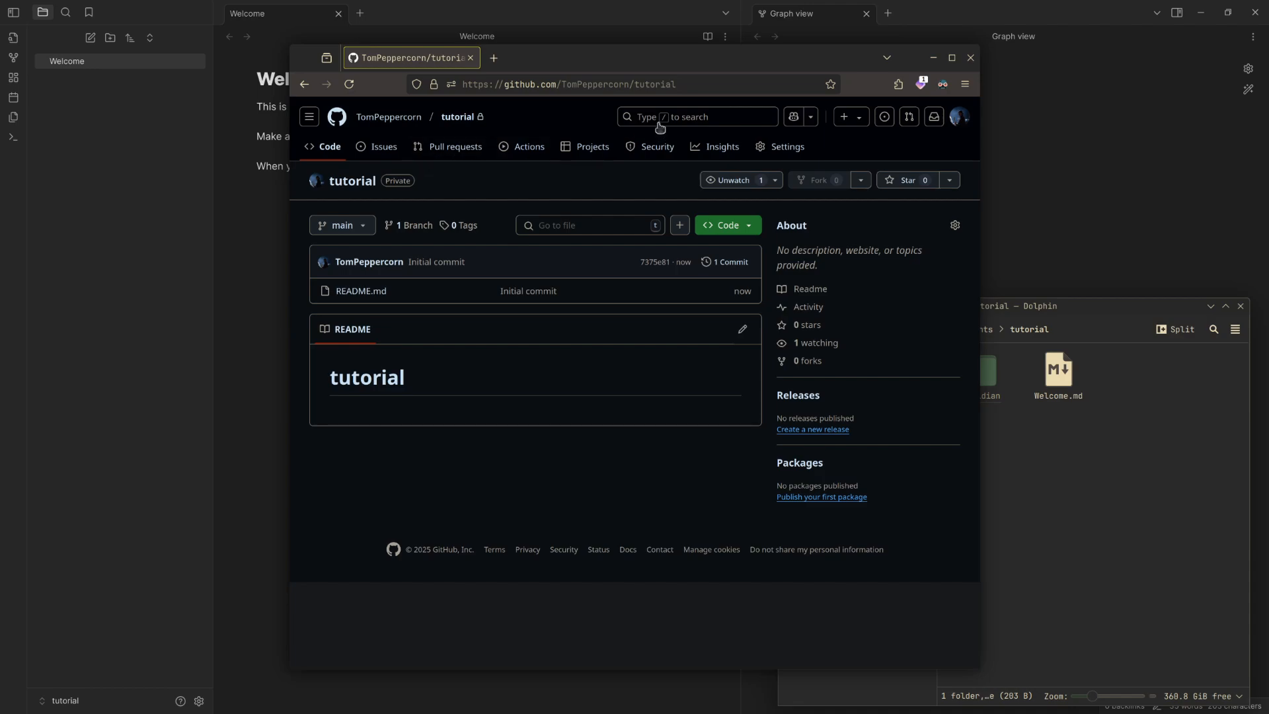
Reach Tokens (classic) under Developer settings and begin generating a new classic token
left_click(724, 224)
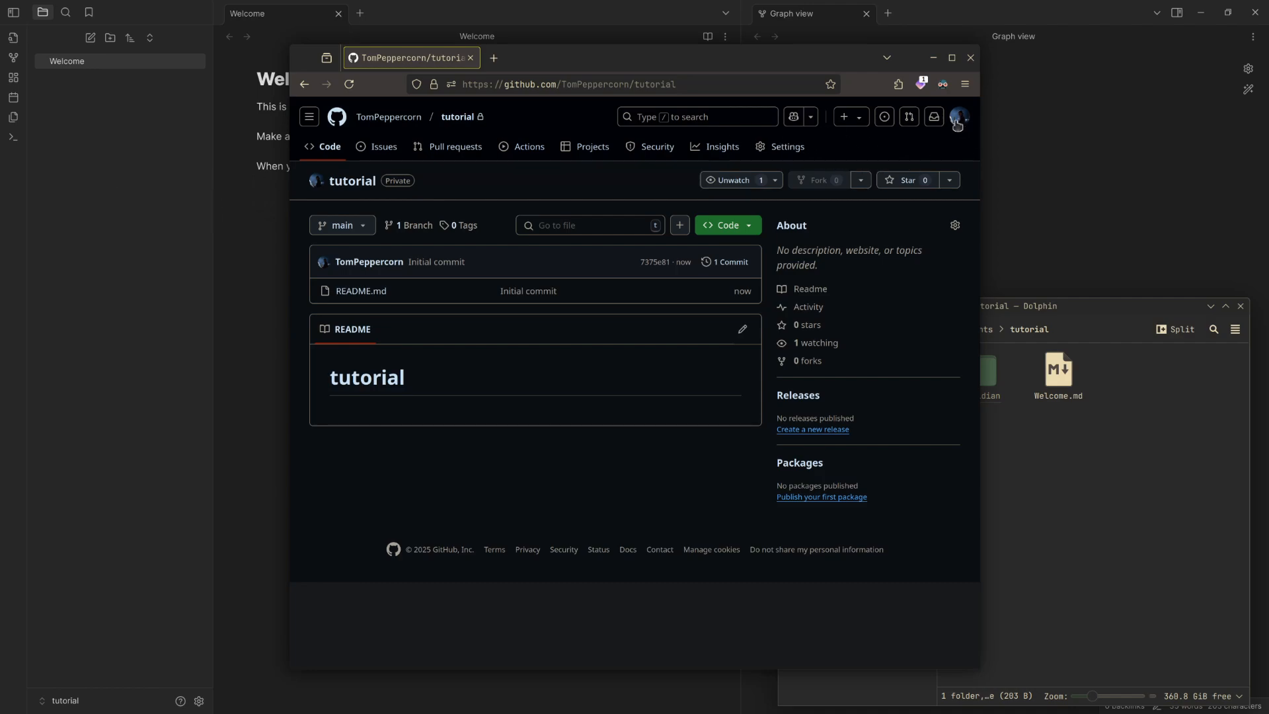
left_click(959, 116)
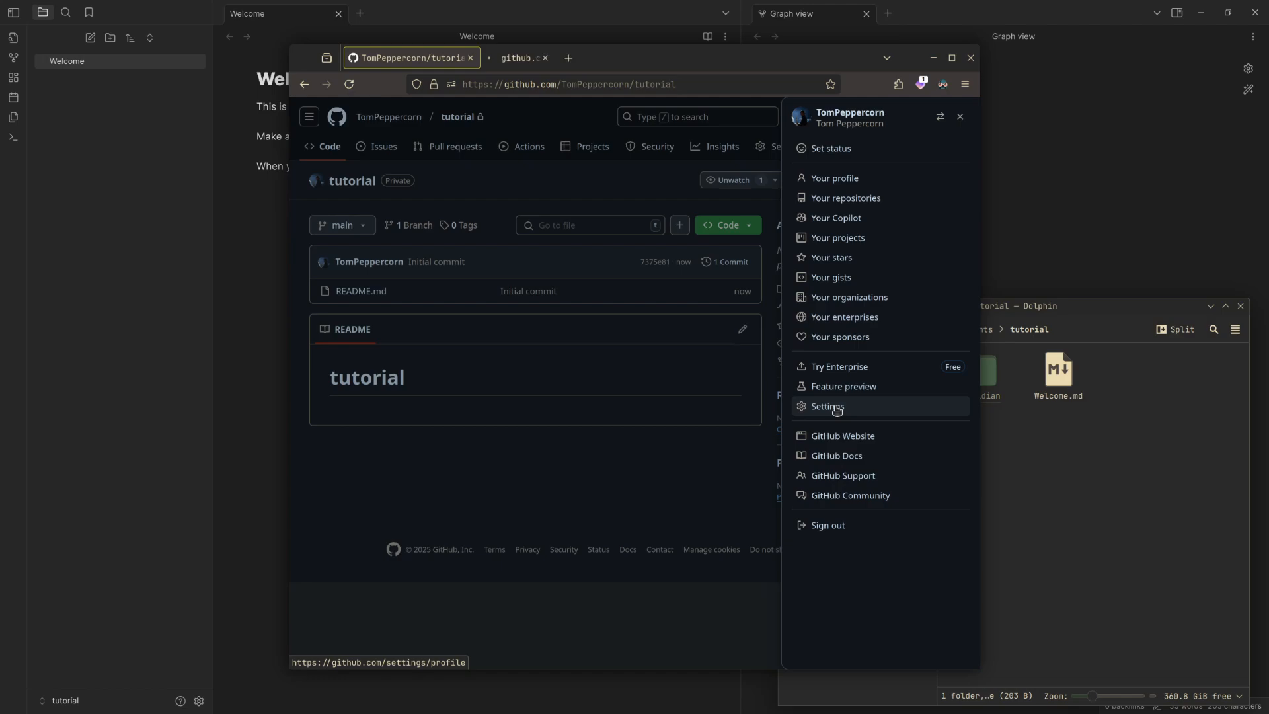
left_click(834, 178)
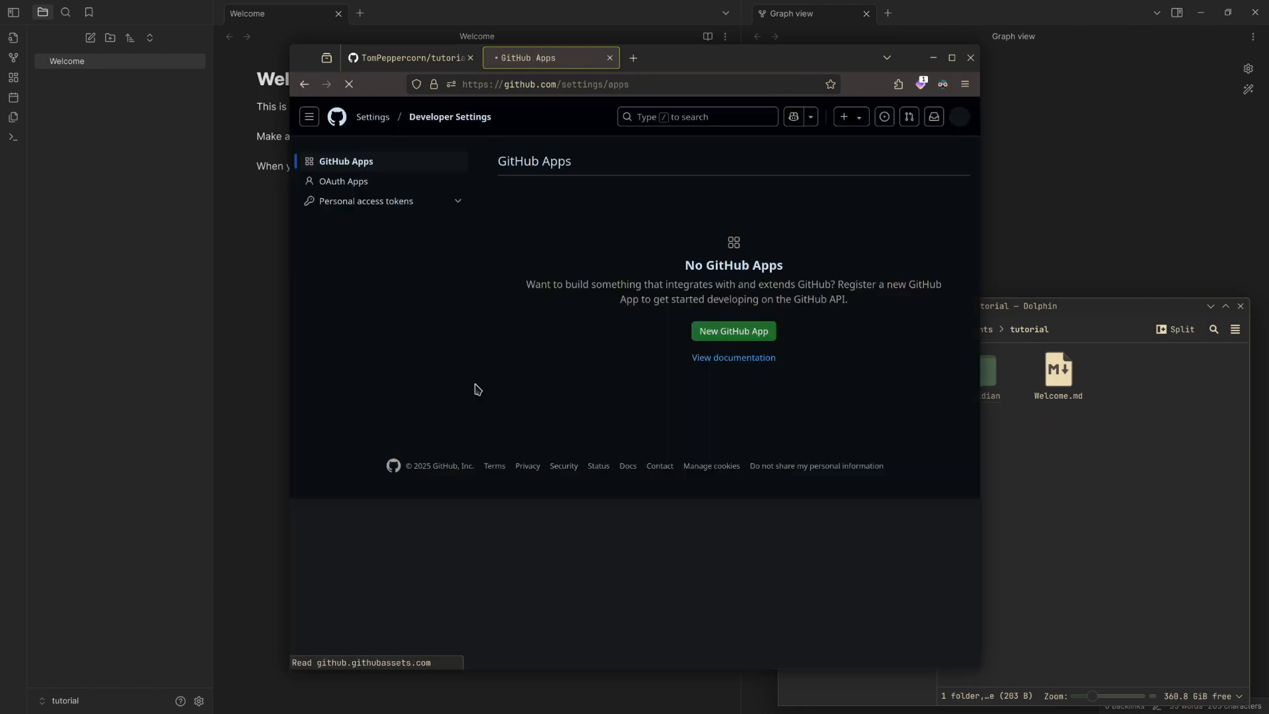
left_click(367, 201)
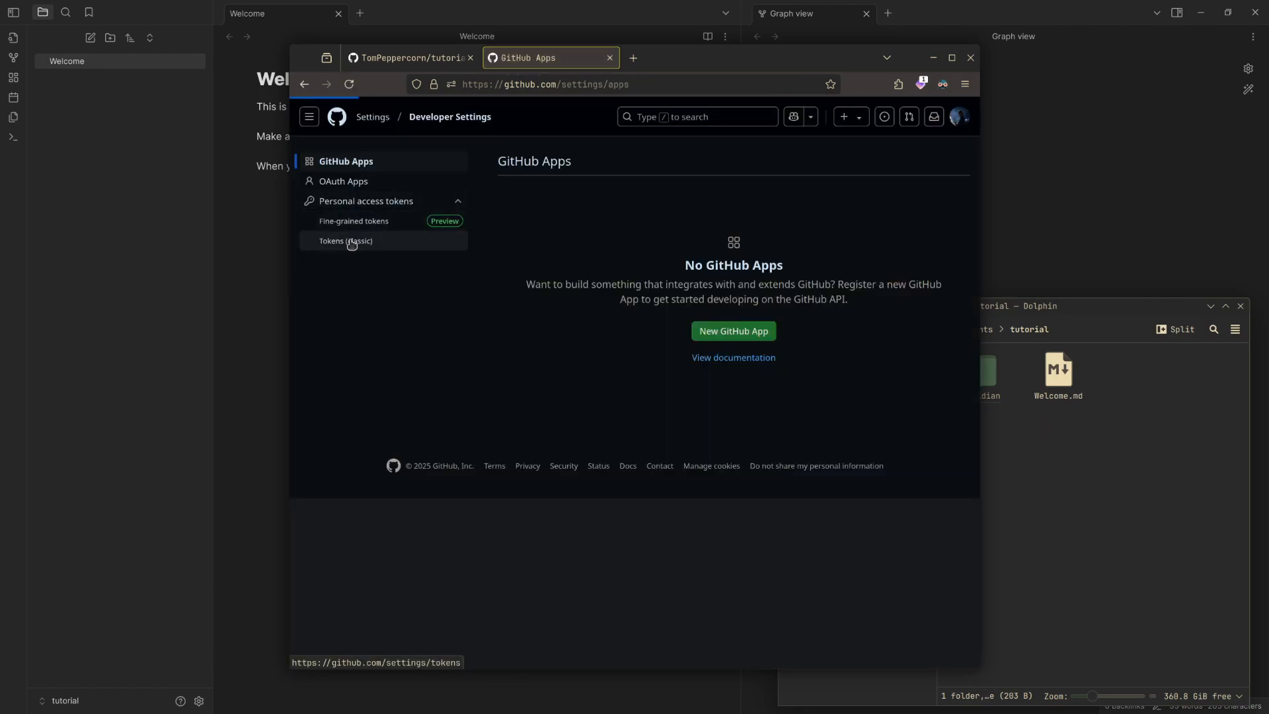
left_click(345, 240)
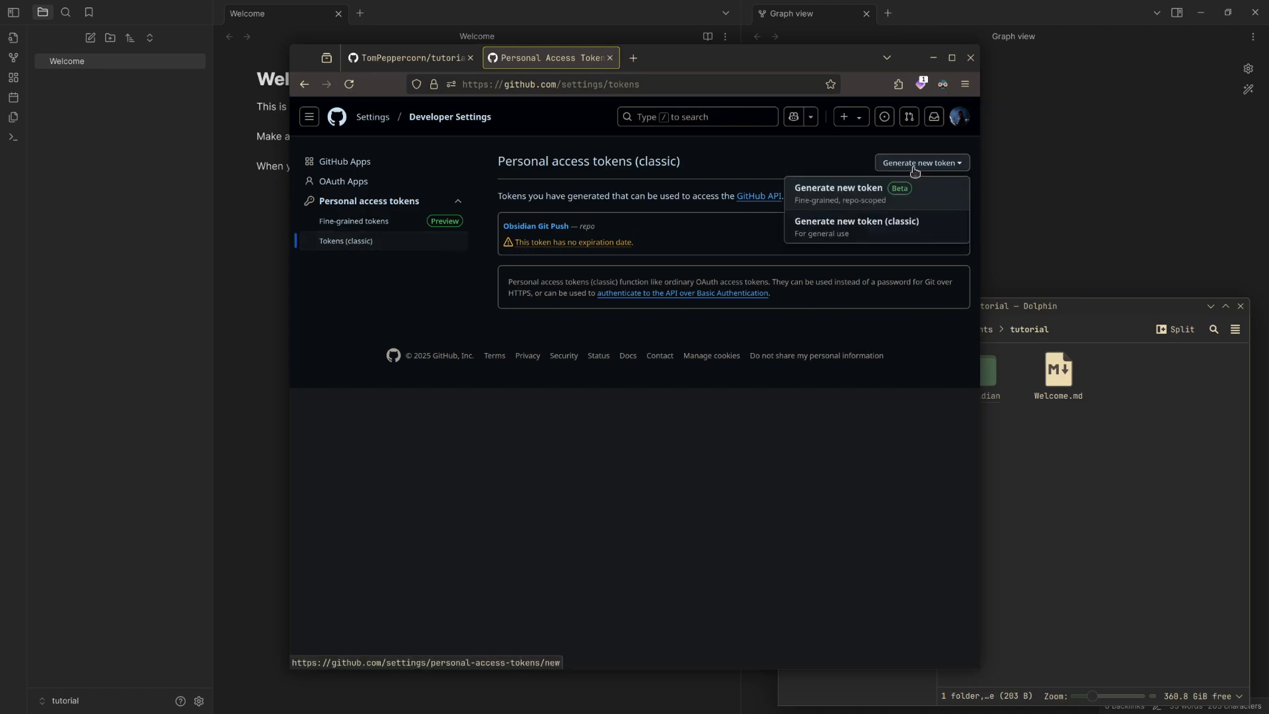
left_click(857, 226)
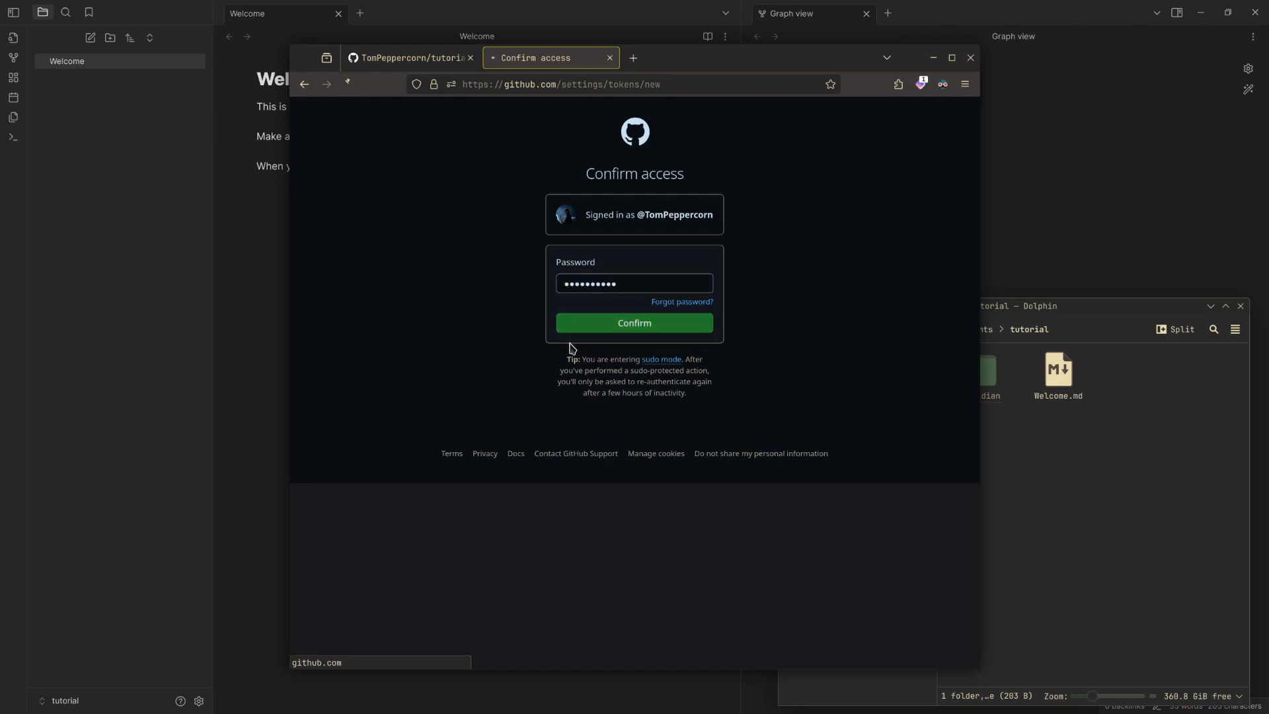
Generate a classic token with No expiration and the note 'Obsidian Tutorial' after confirming the password
left_click(524, 310)
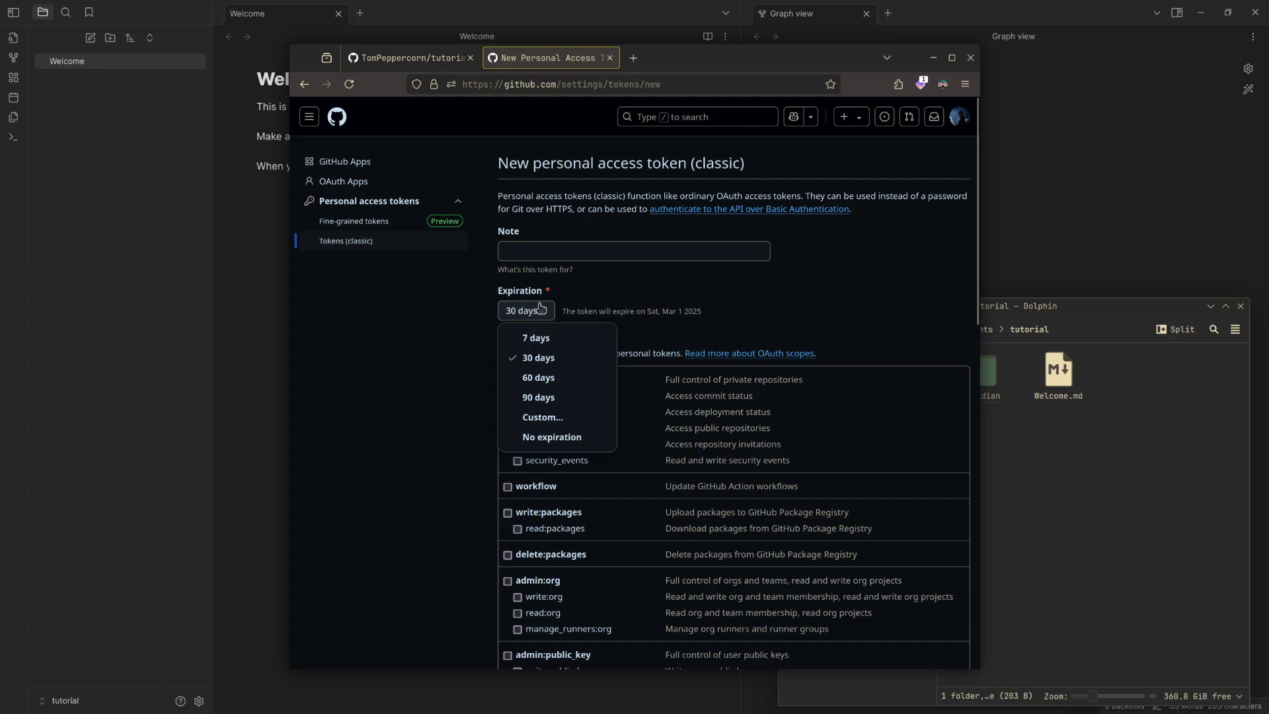
left_click(552, 436)
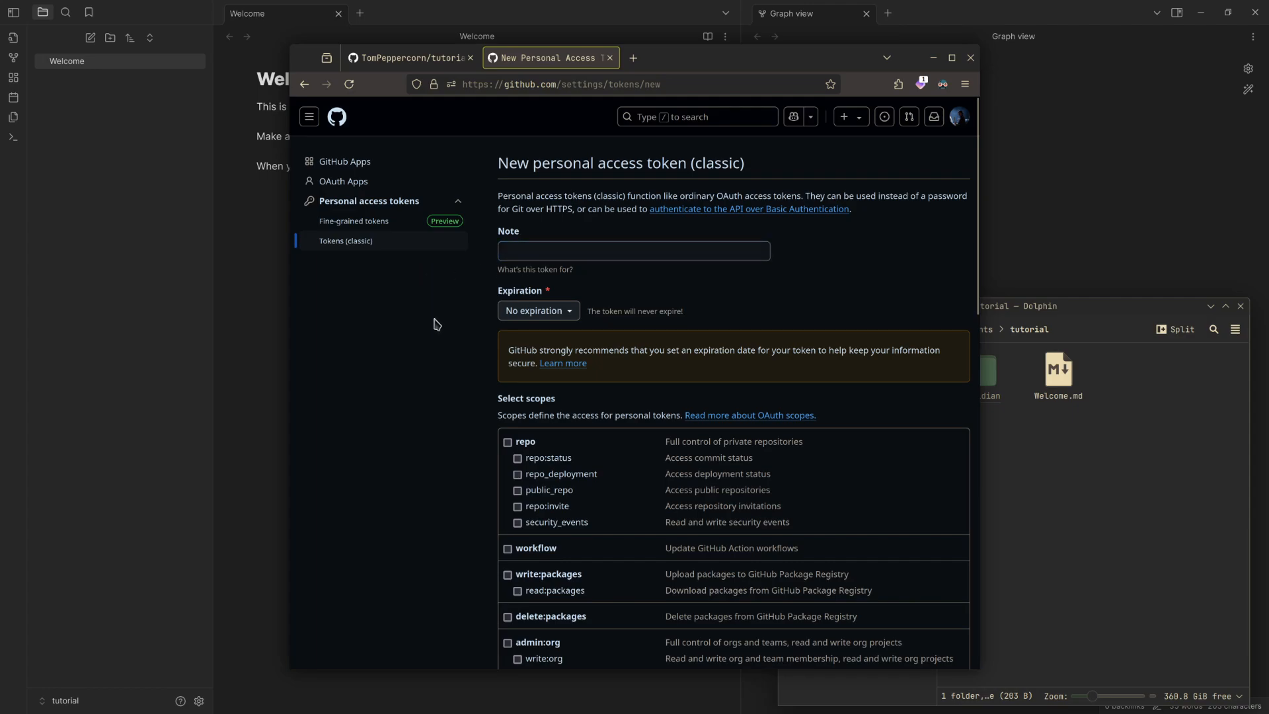
left_click(633, 250)
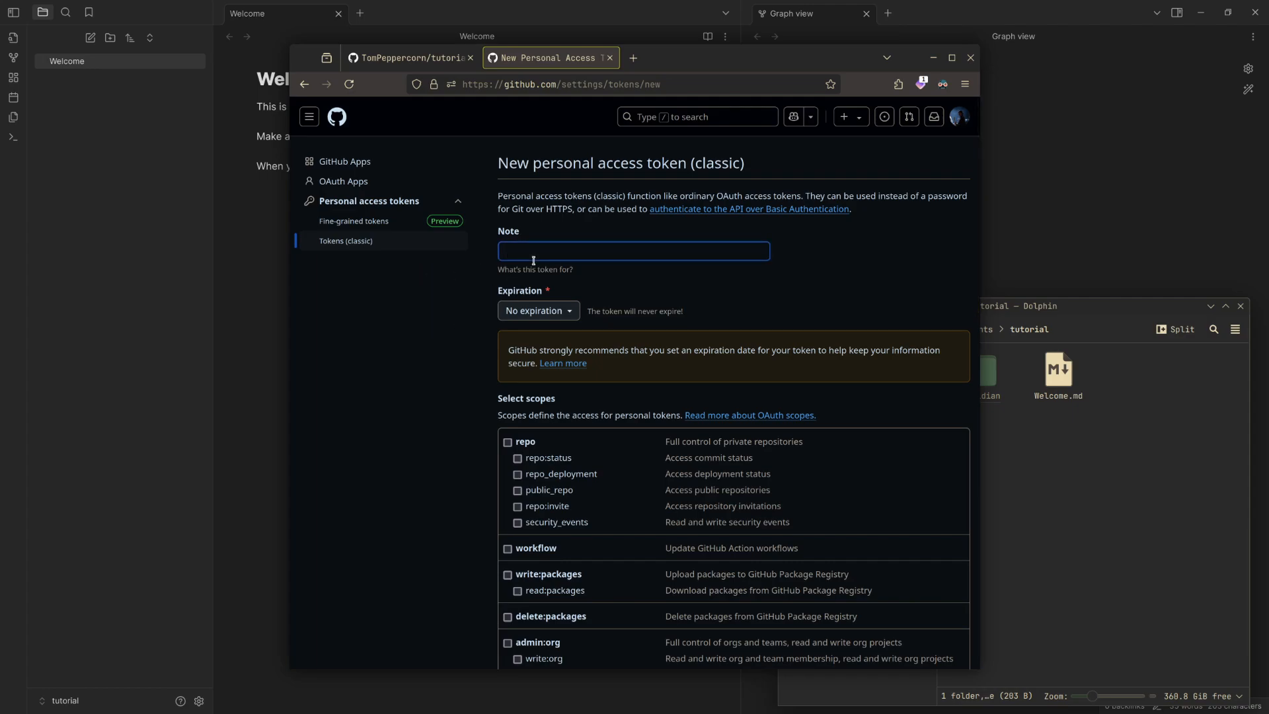
type("Obsidian Tutorial")
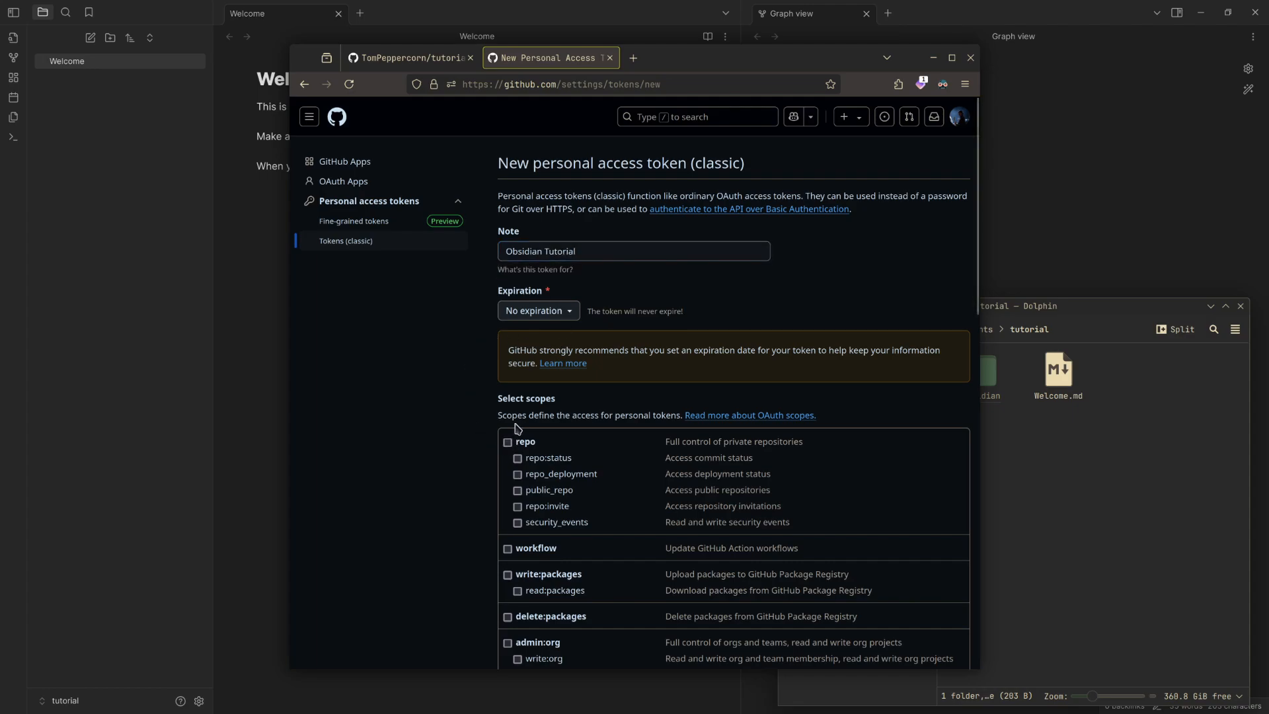
mouse_move(431, 462)
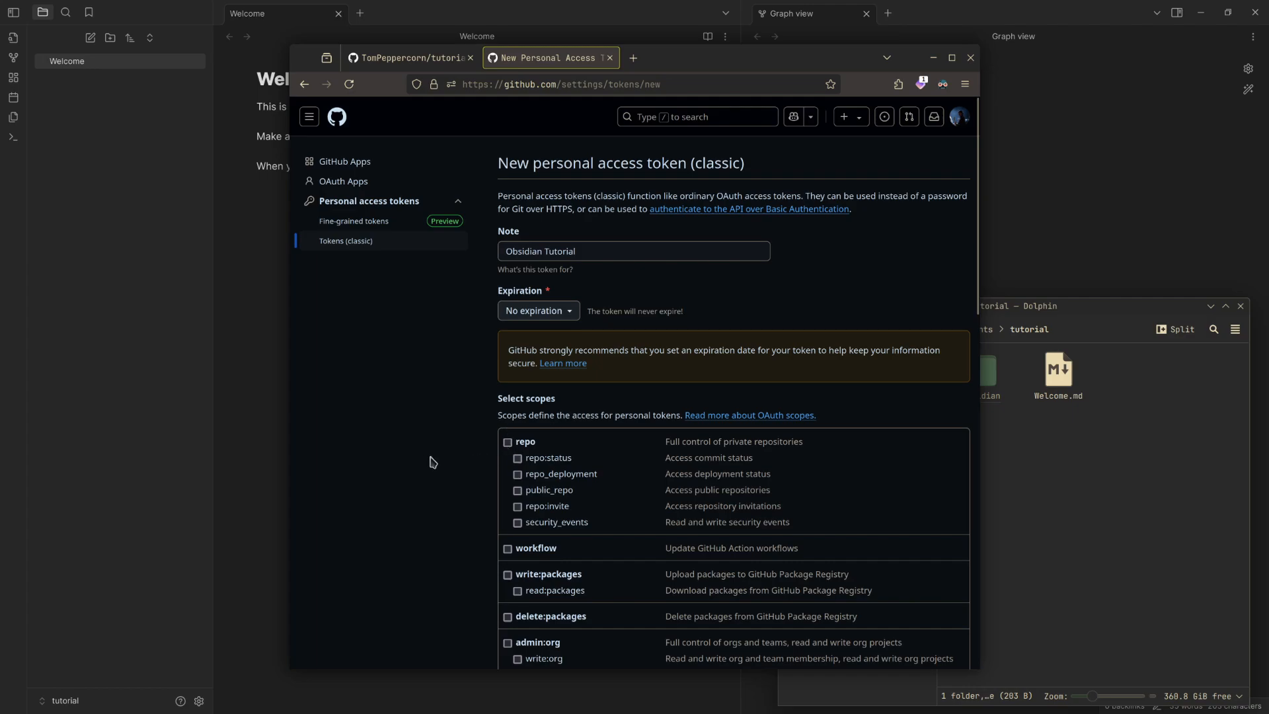
scroll("down", 3)
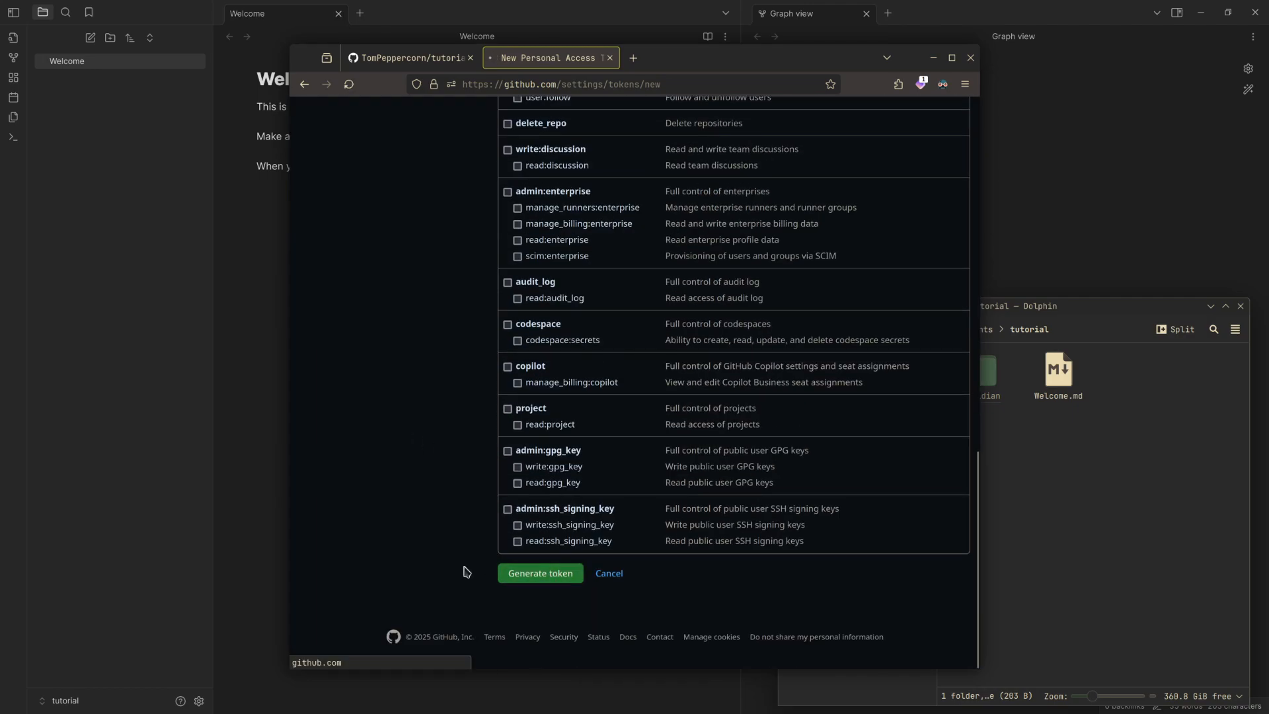
left_click(539, 573)
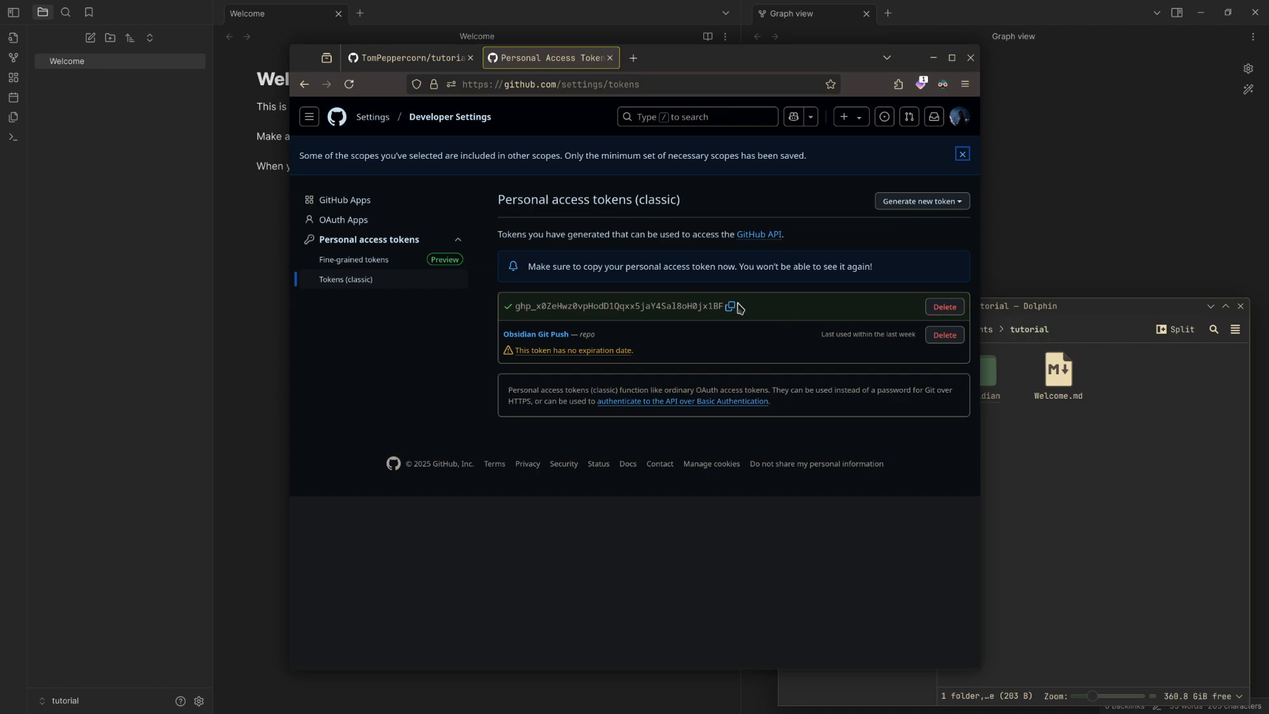
Copy the token value, then browse Obsidian's community plugin catalogue for a Git clone plugin
left_click(731, 306)
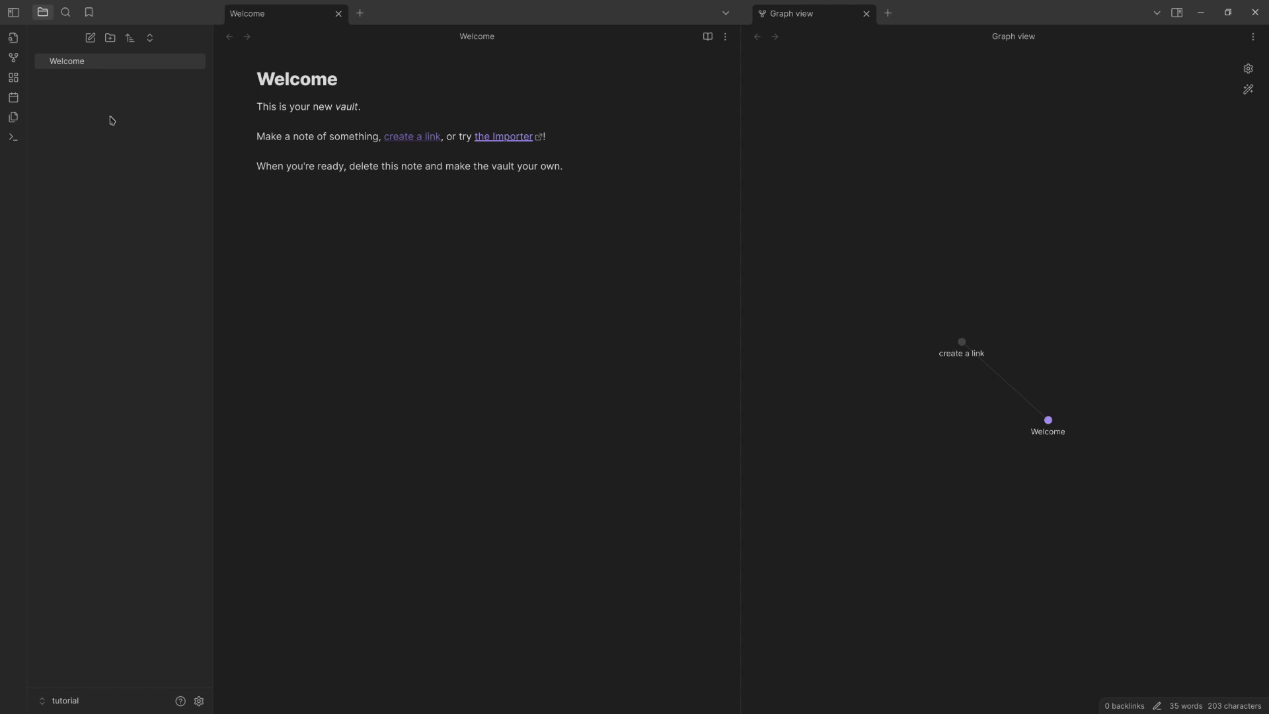
key("ctrl+p")
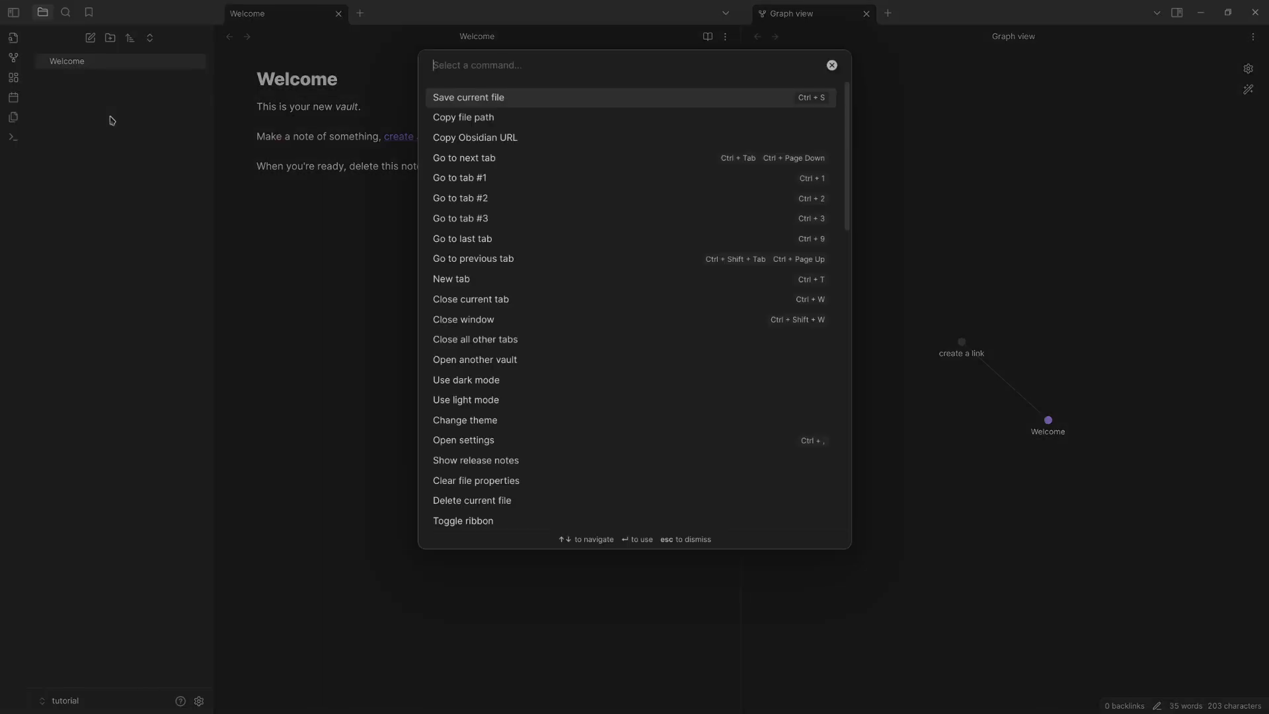
type("clone")
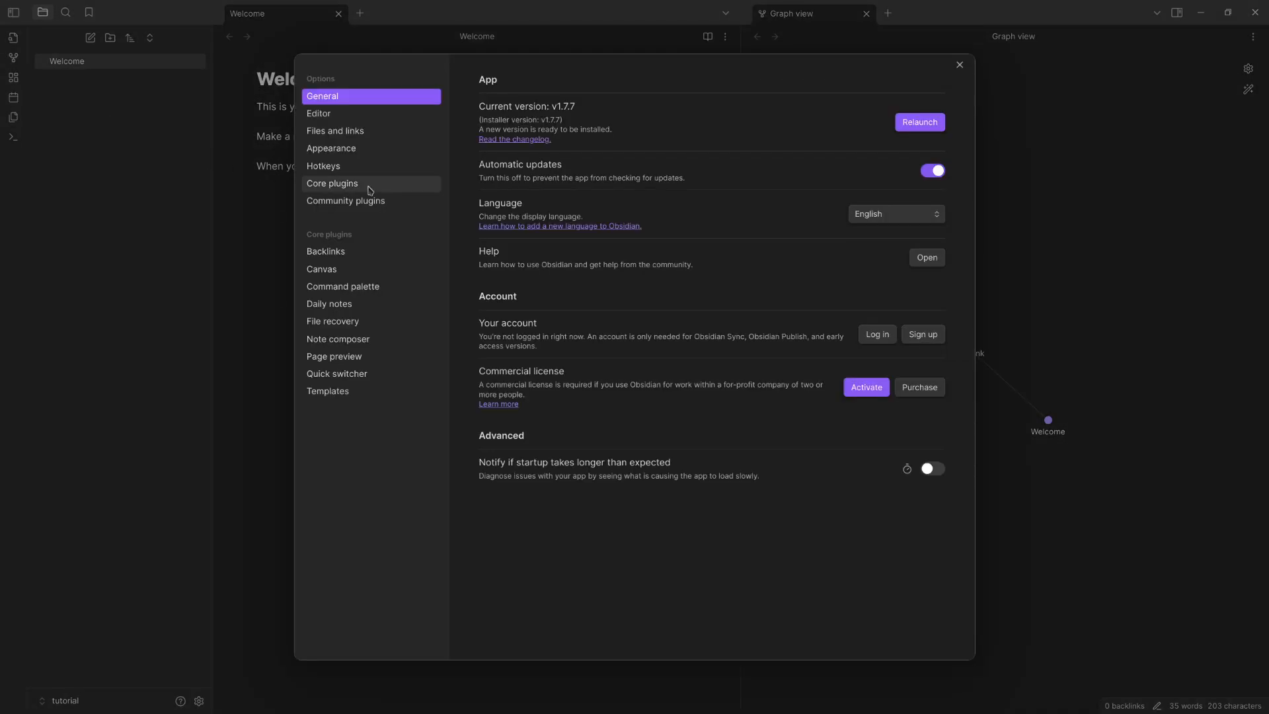
left_click(345, 201)
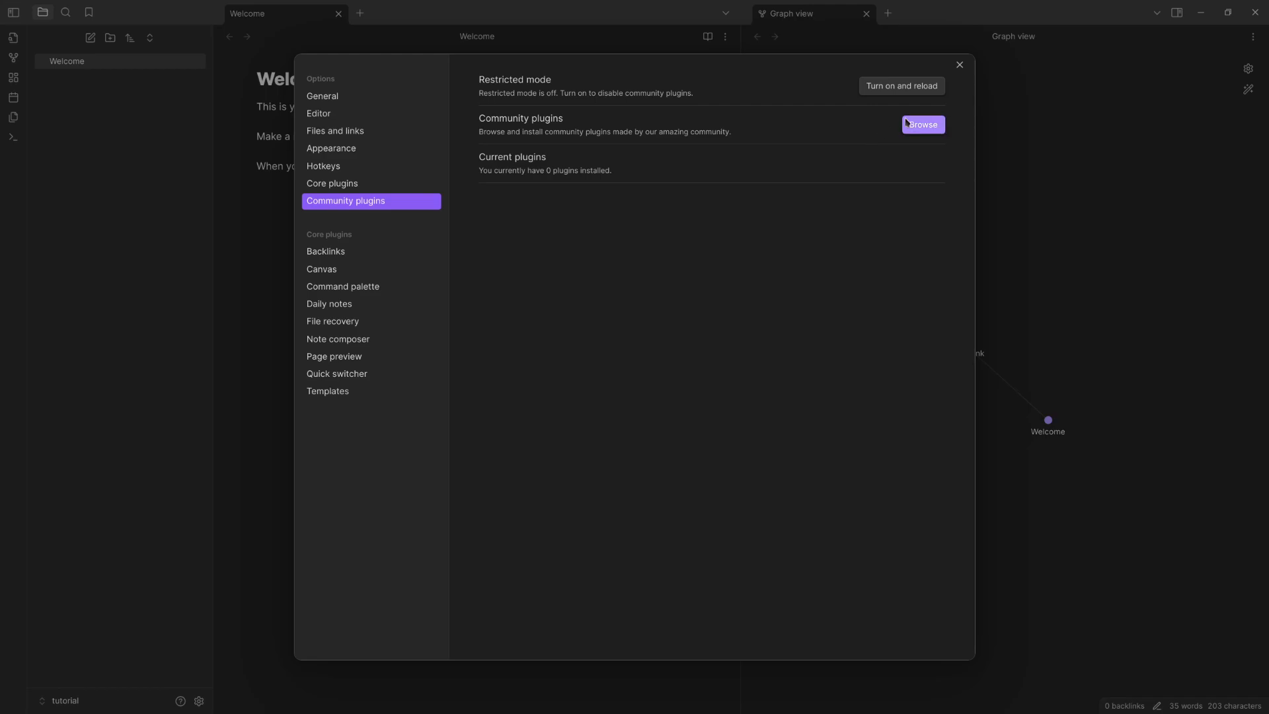
left_click(921, 125)
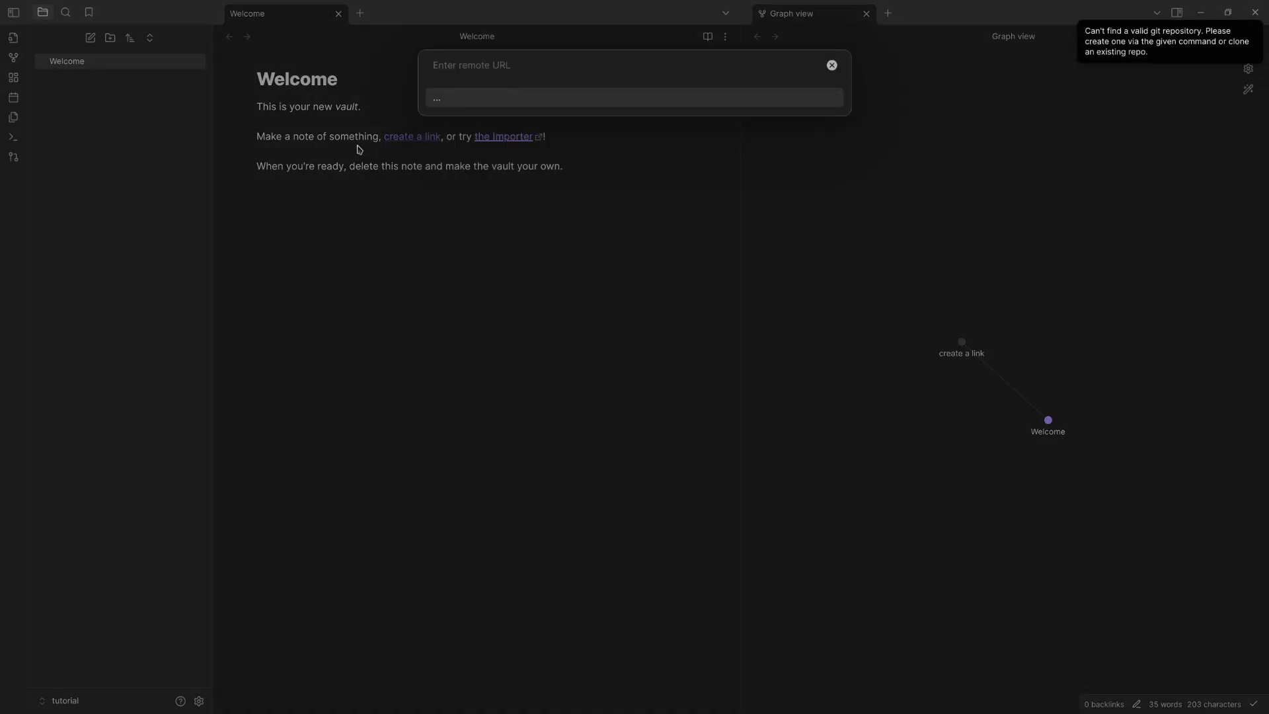
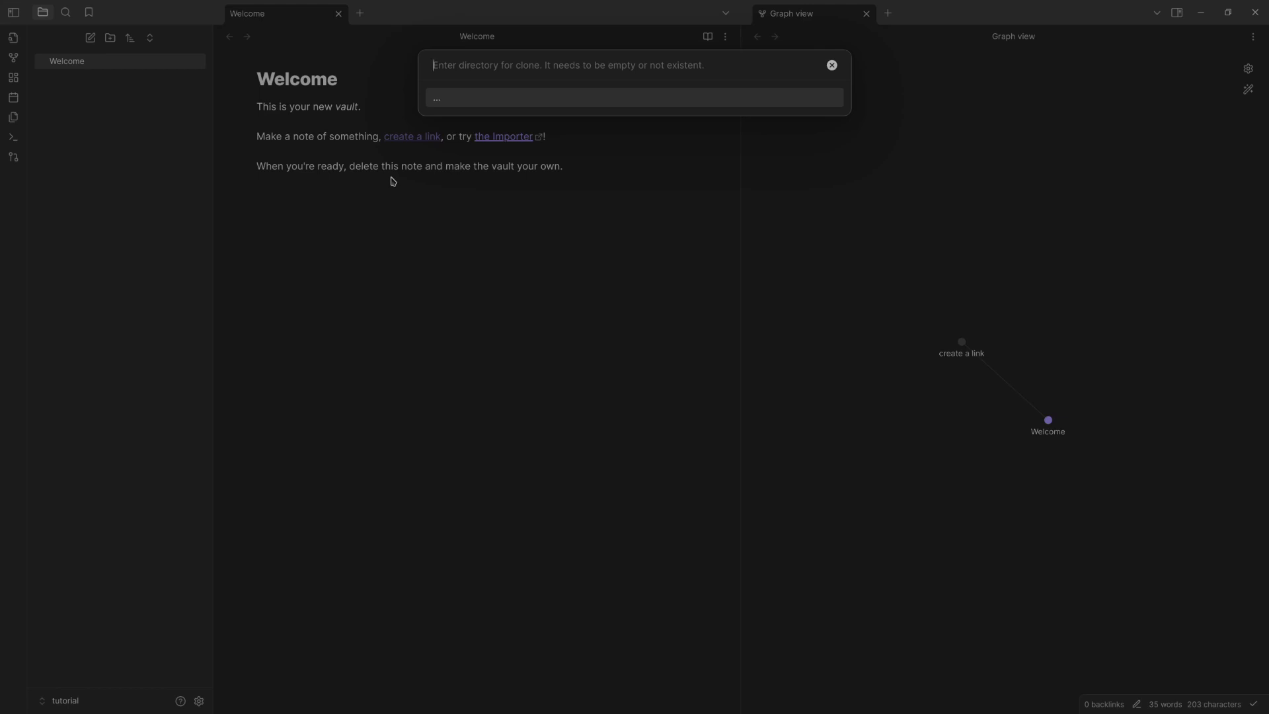
Name the clone directory 'tutorial' so the repository is cloned into the vault
type("tutori")
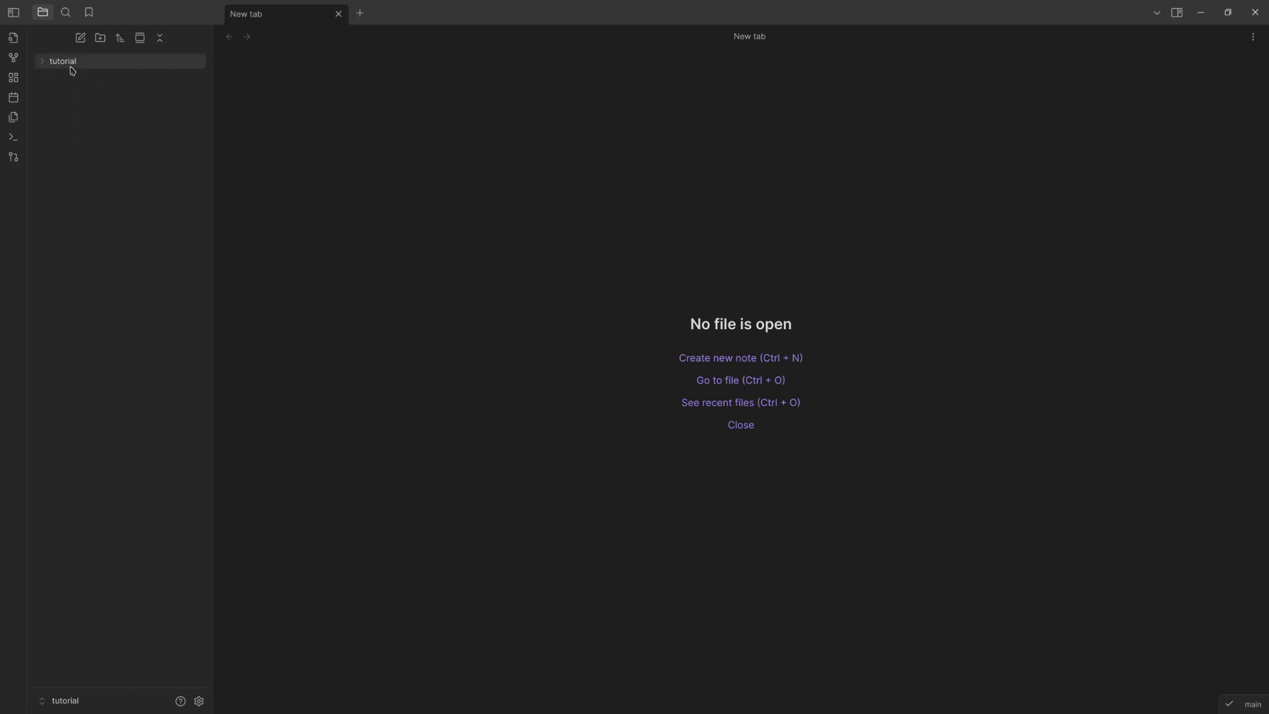
Write 'This is a test for the Obsidian tutorial!' below the heading in the cloned README note
left_click(42, 61)
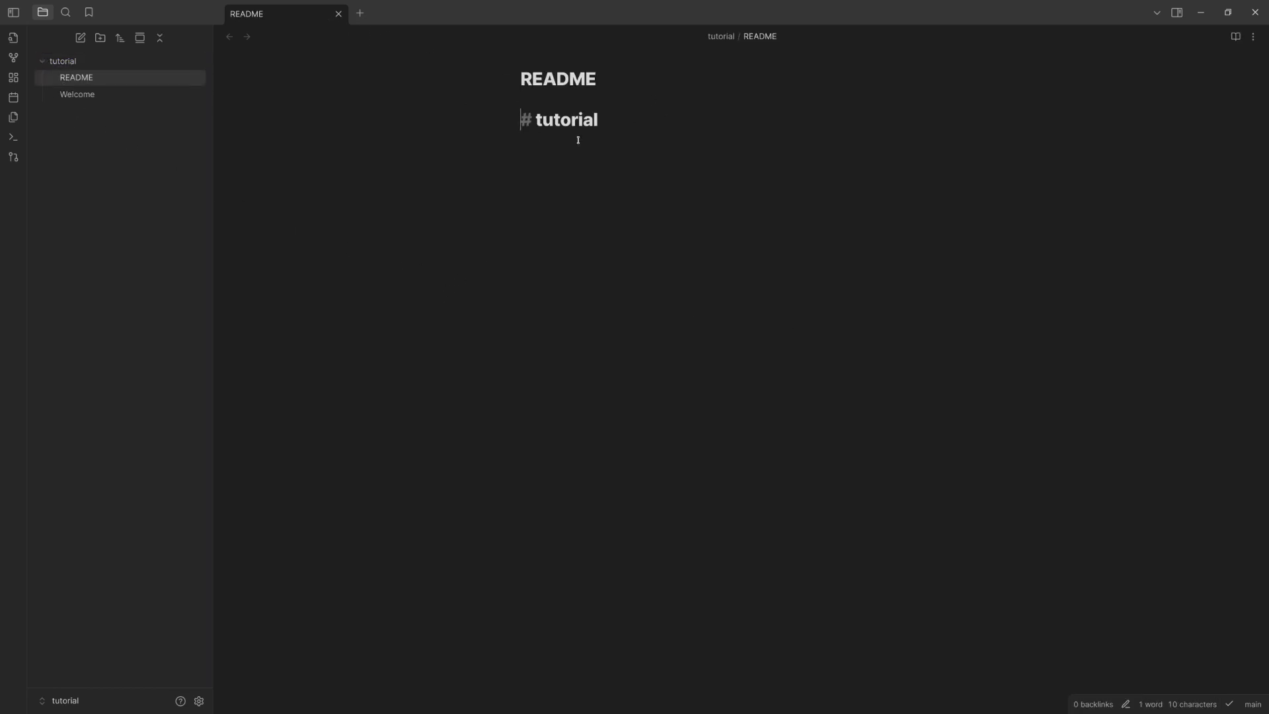
type("This")
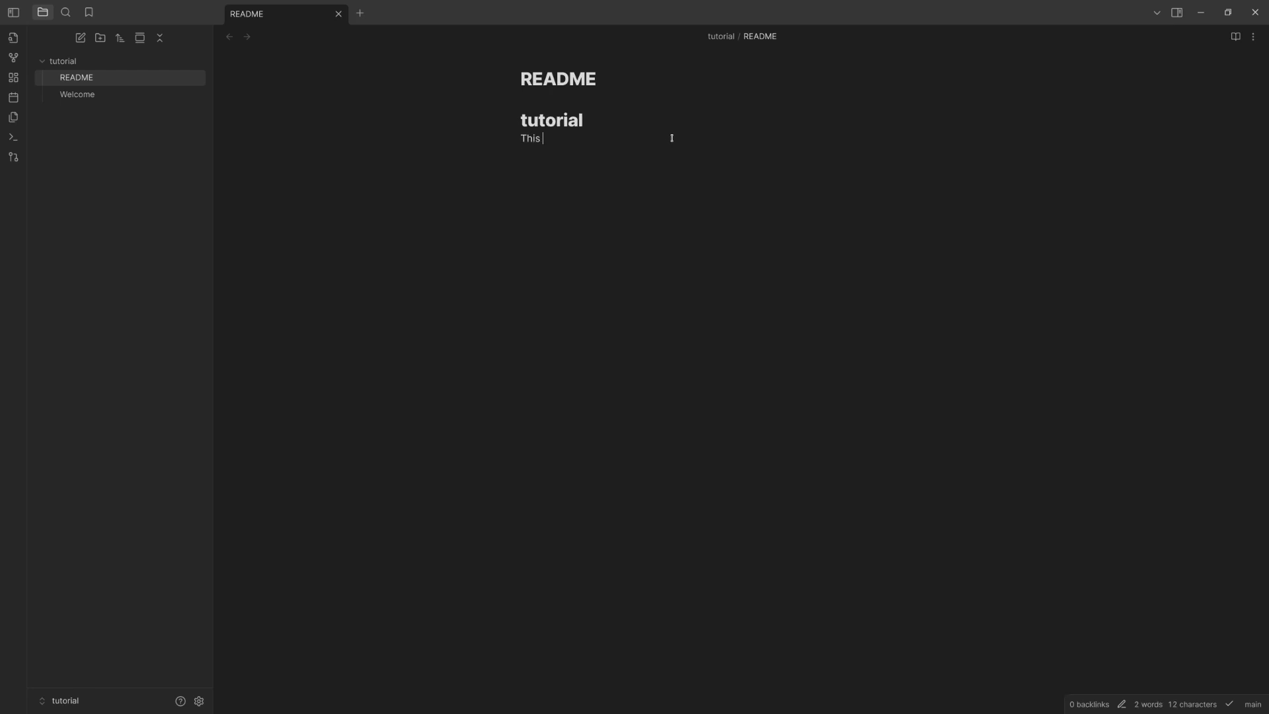
type("is a test for the Obsidia")
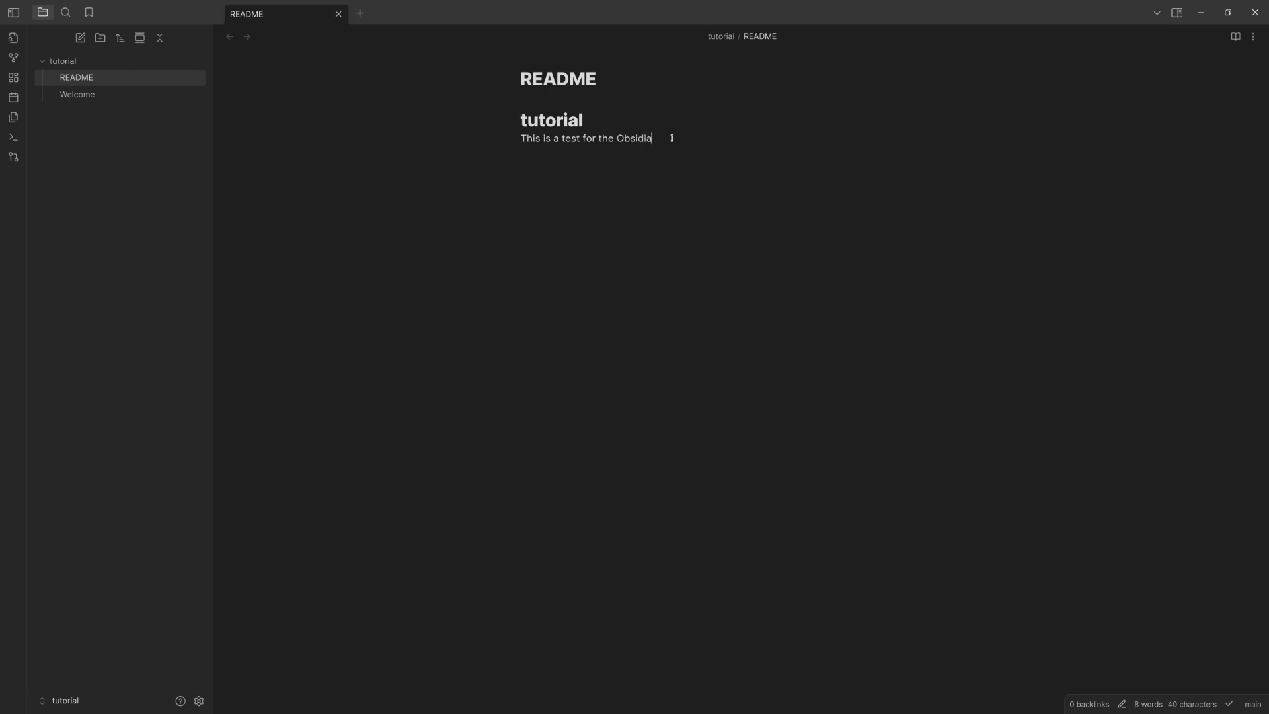
type("n tutorial!")
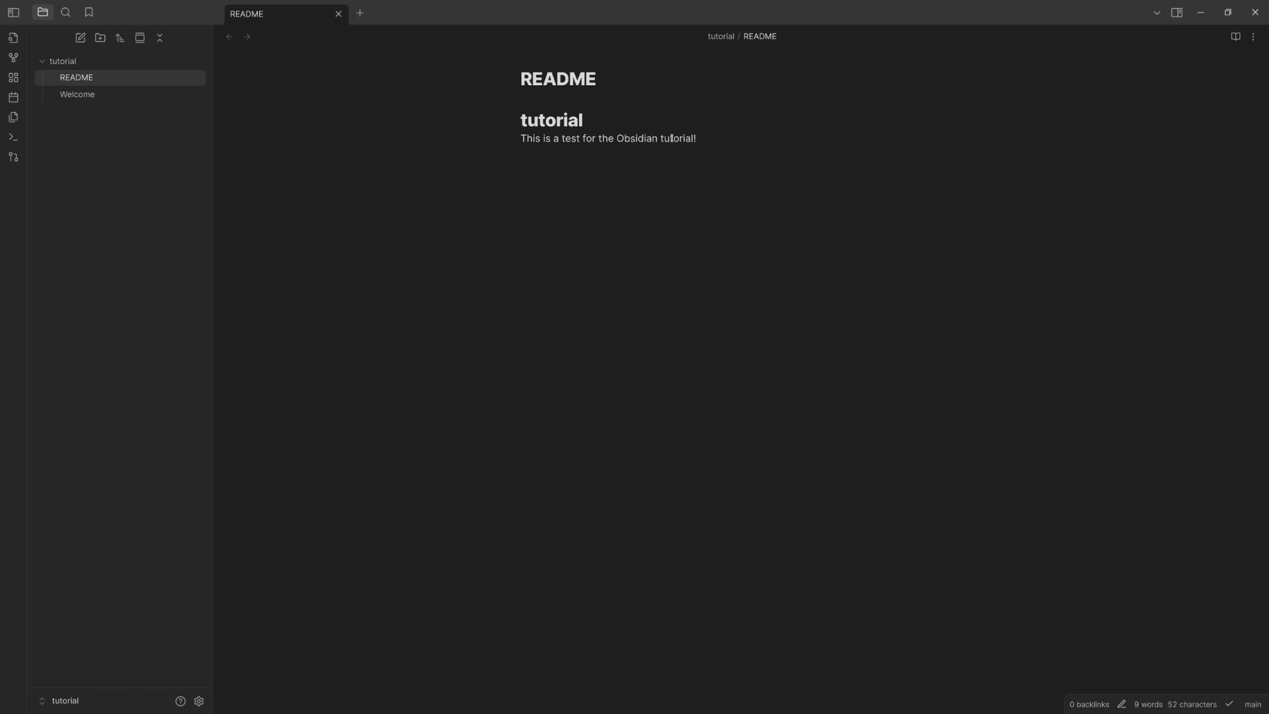
mouse_move(571, 375)
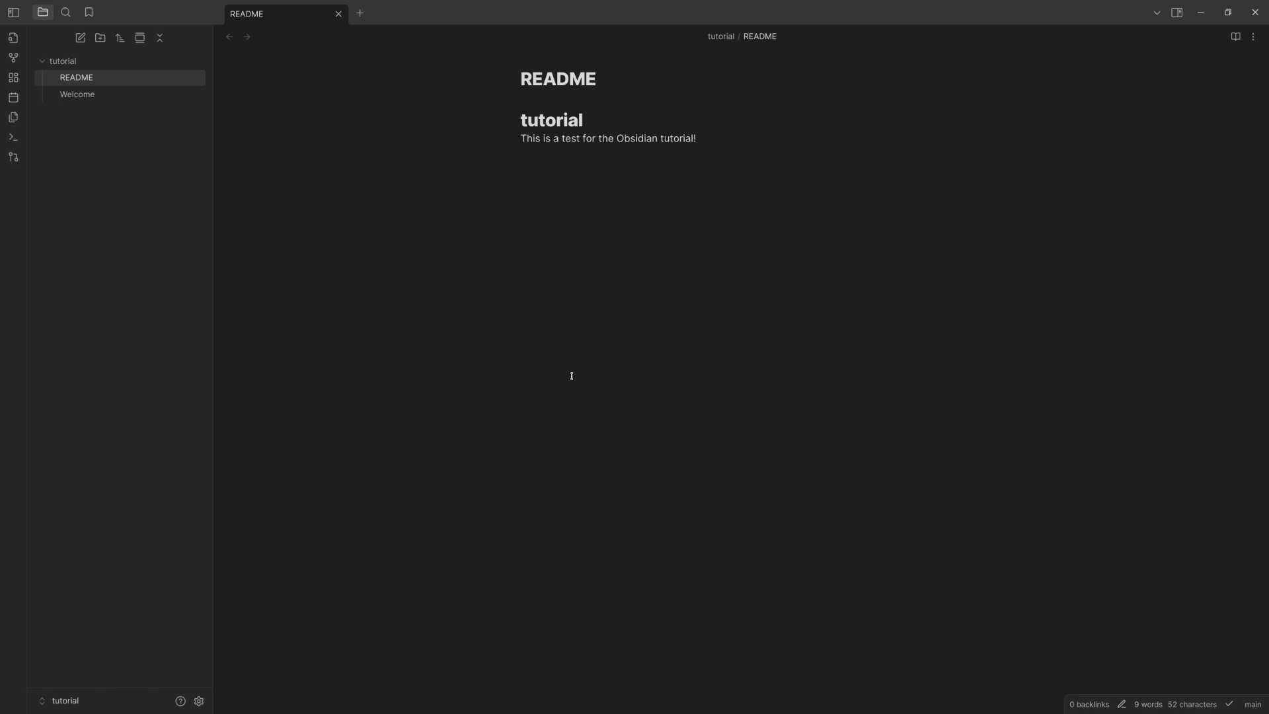
mouse_move(540, 410)
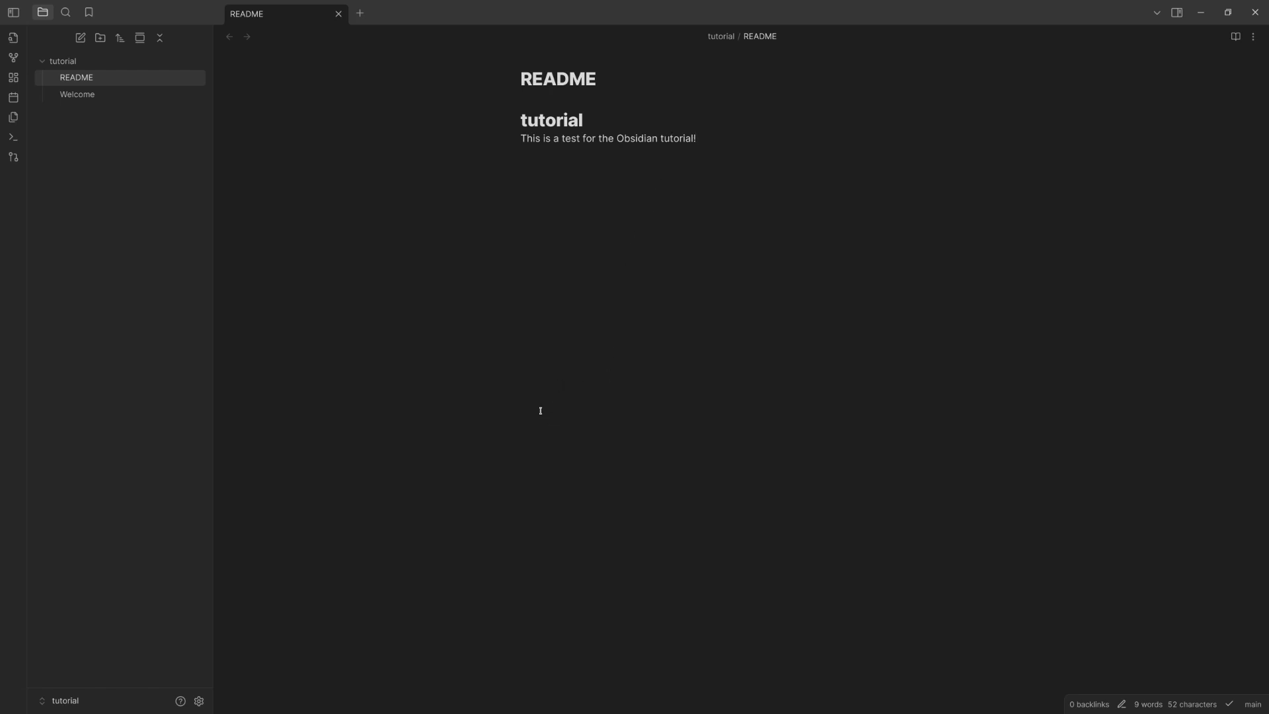
type("pull")
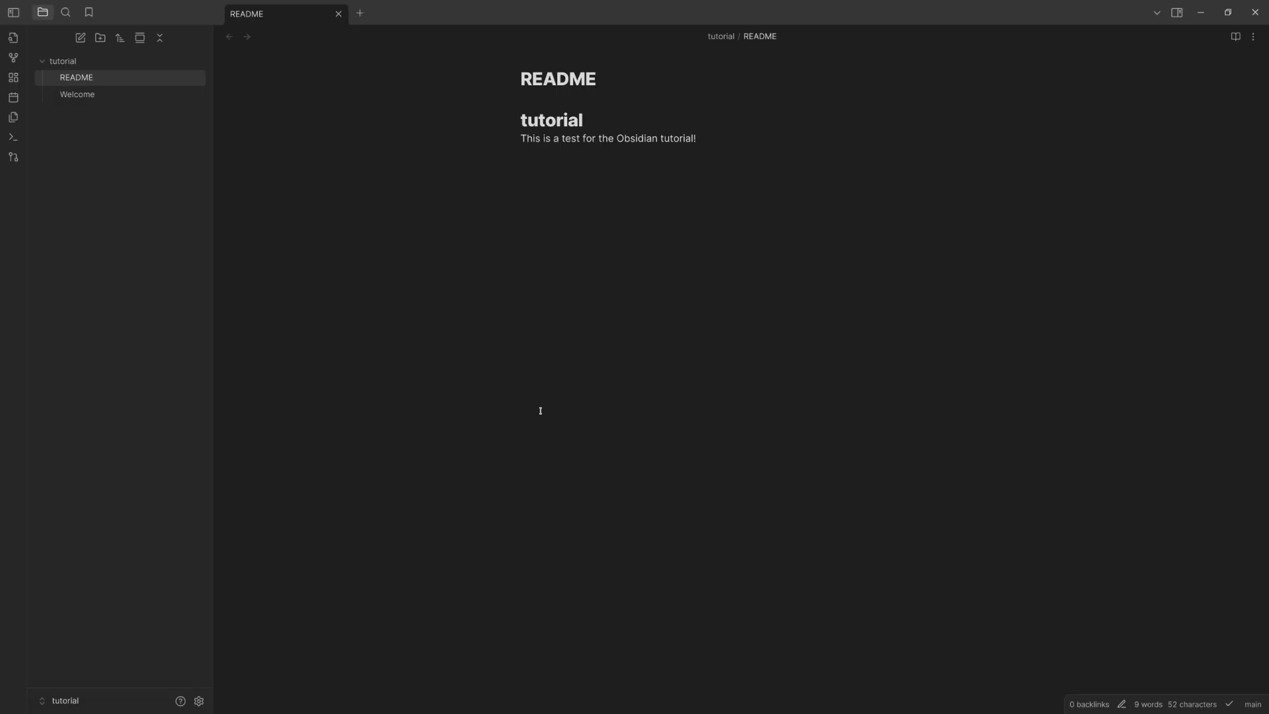
Run Git: Commit-and-sync to push the README edit, then verify it on GitHub
key("ctrl+p")
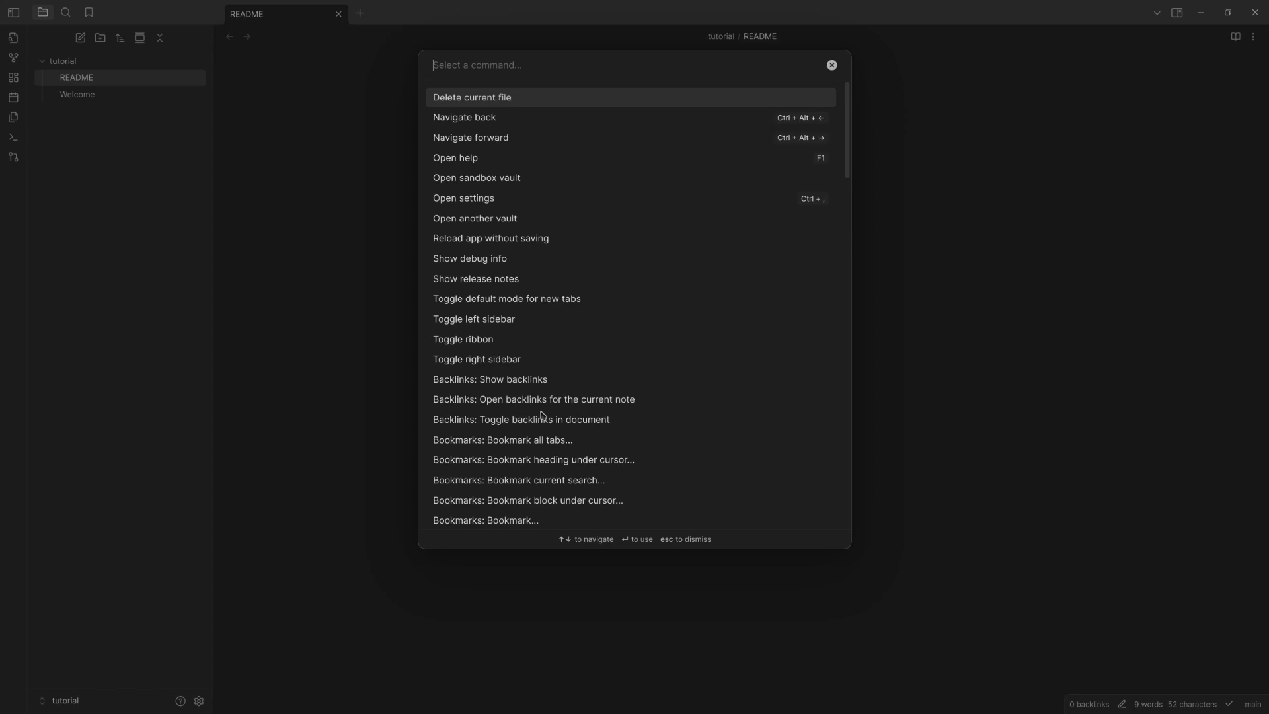
type("commit")
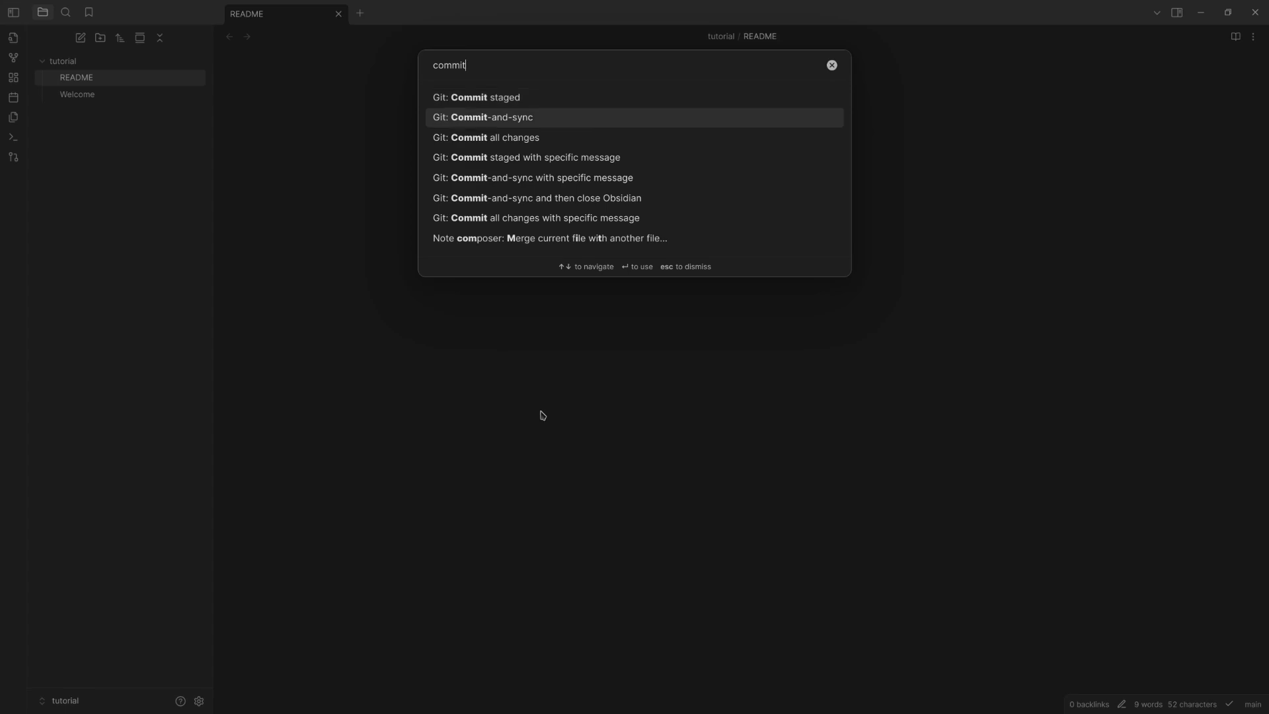
left_click(481, 116)
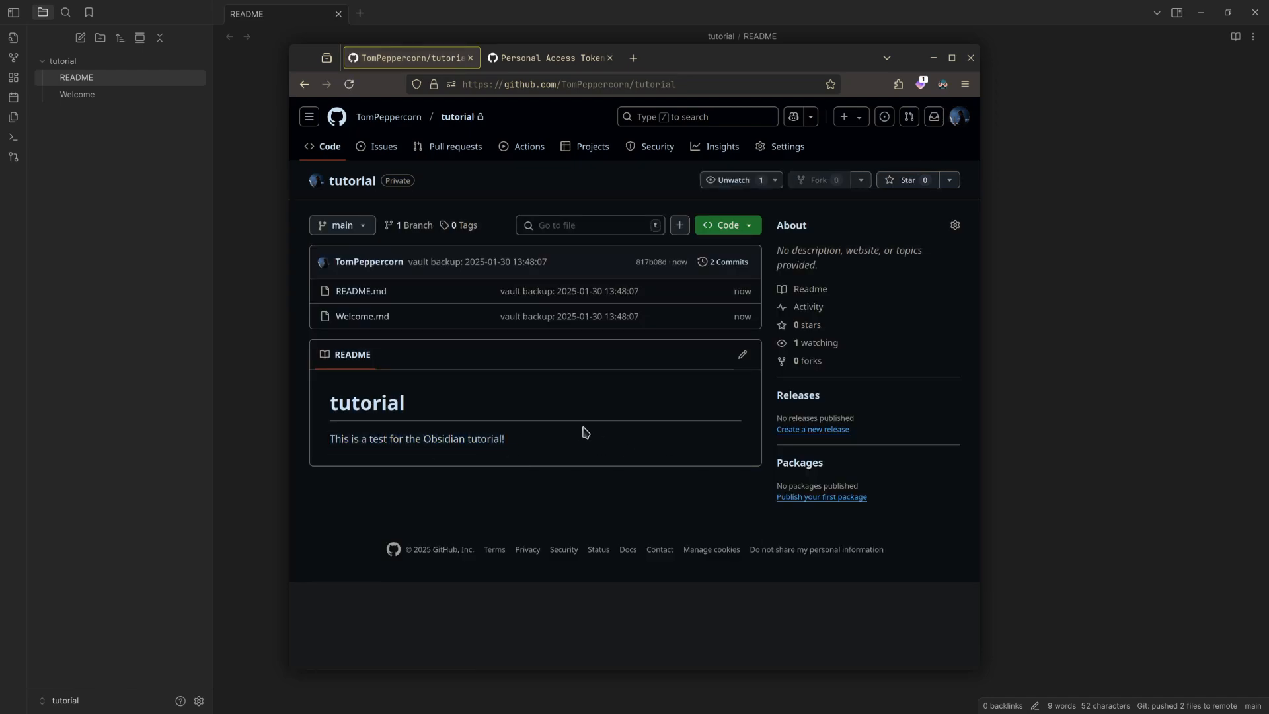
left_click(362, 316)
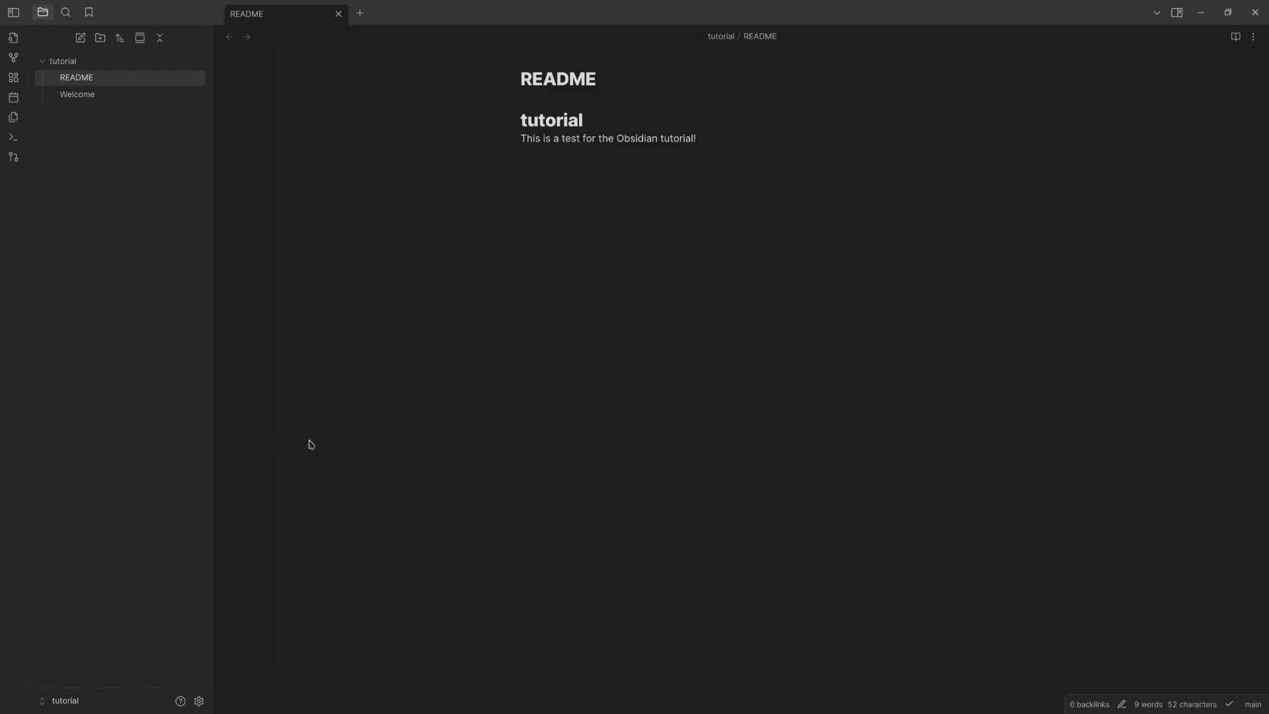
mouse_move(295, 468)
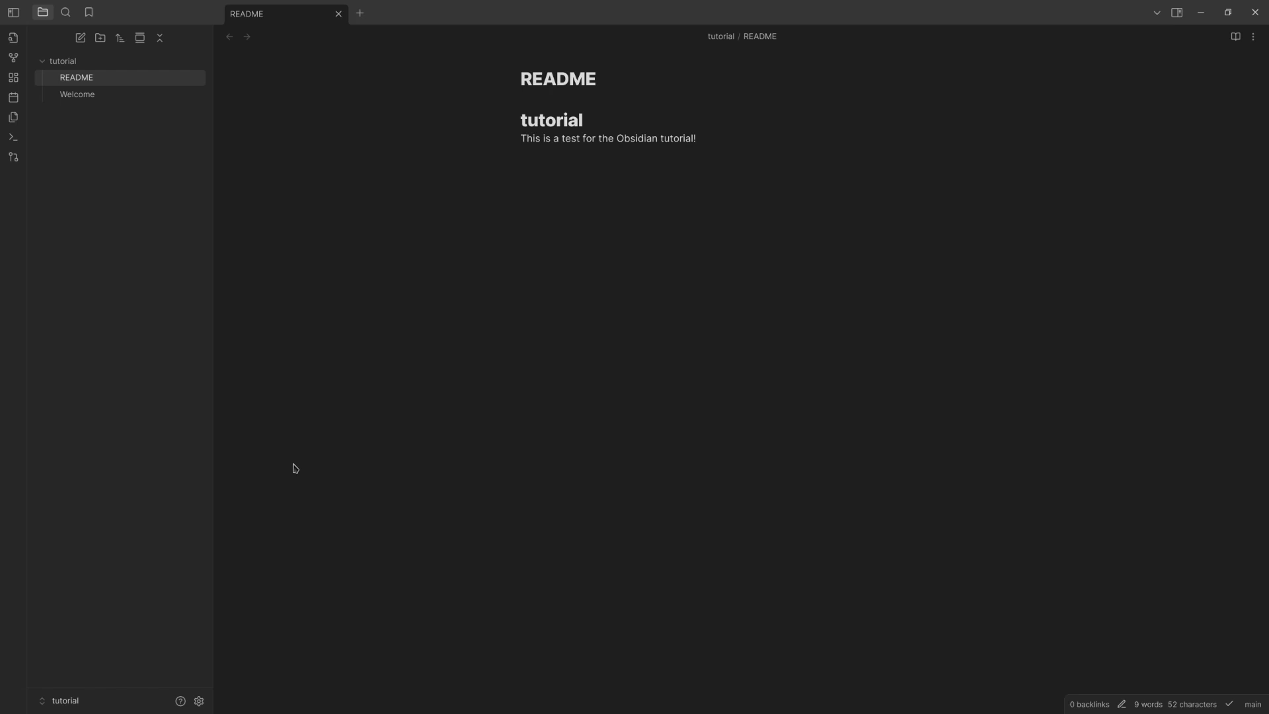
Set the Git plugin's Auto commit-and-sync interval to 1 minute
left_click(199, 700)
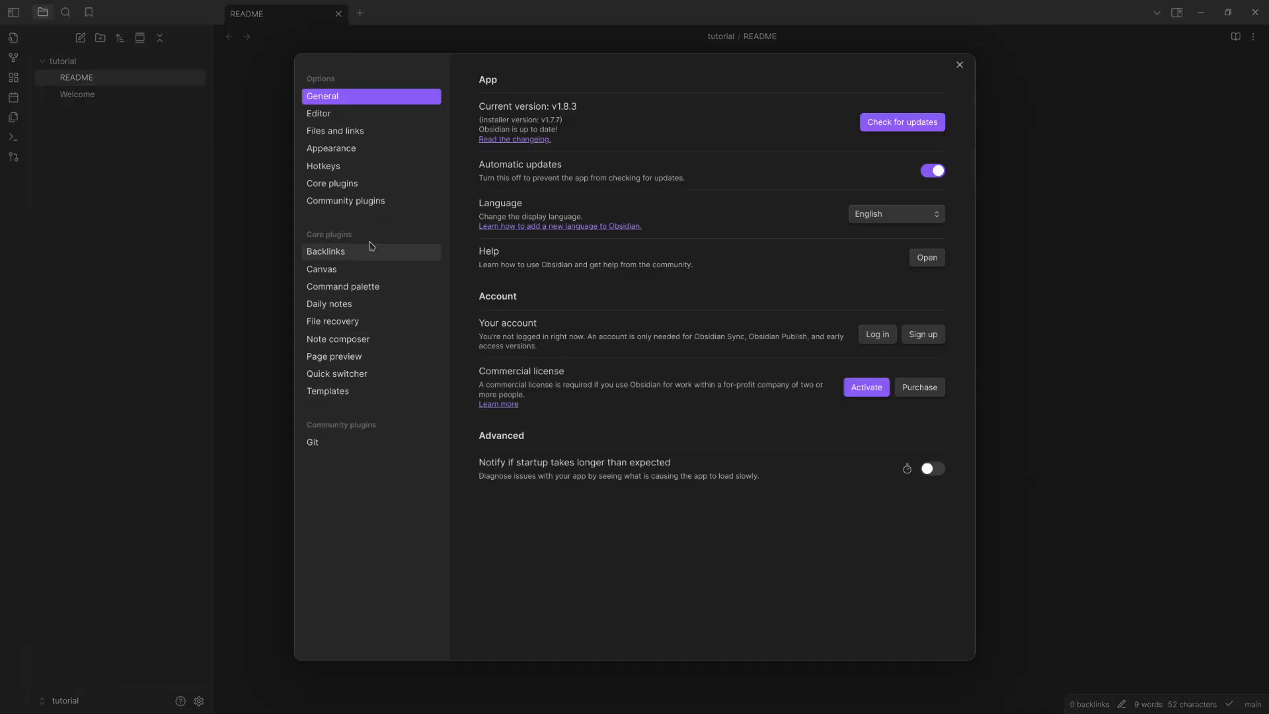
mouse_move(399, 459)
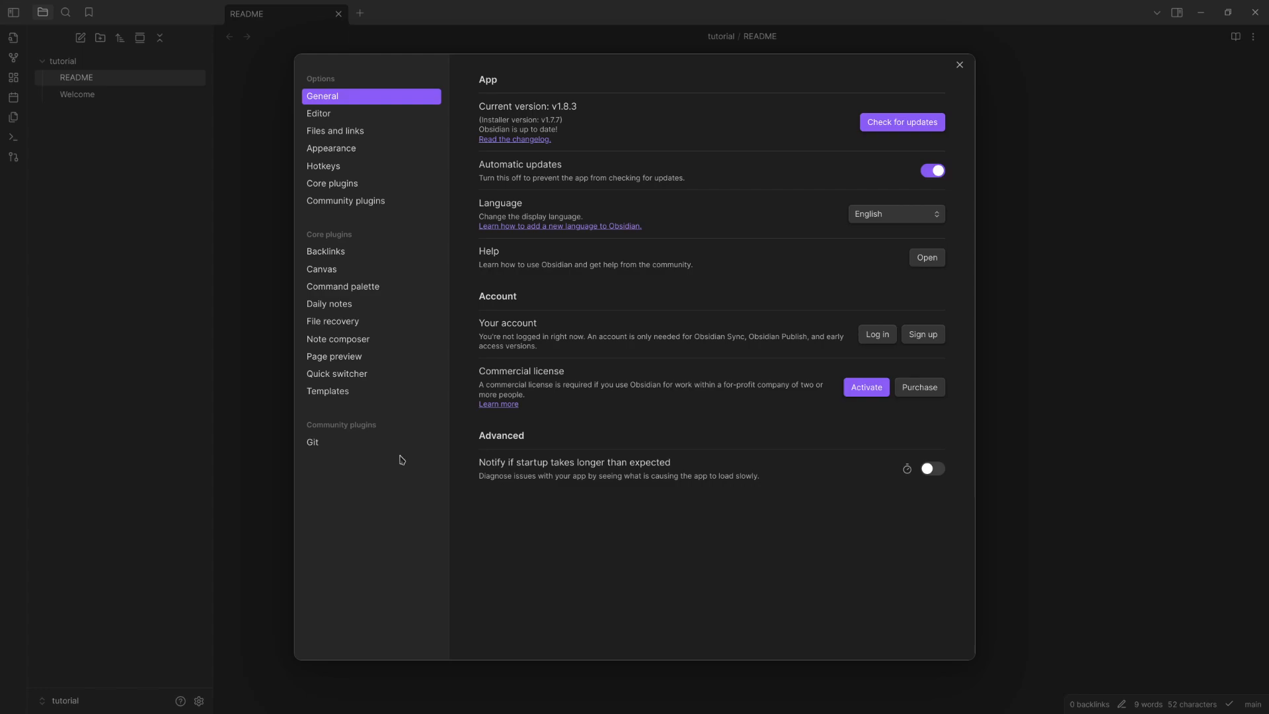
left_click(312, 441)
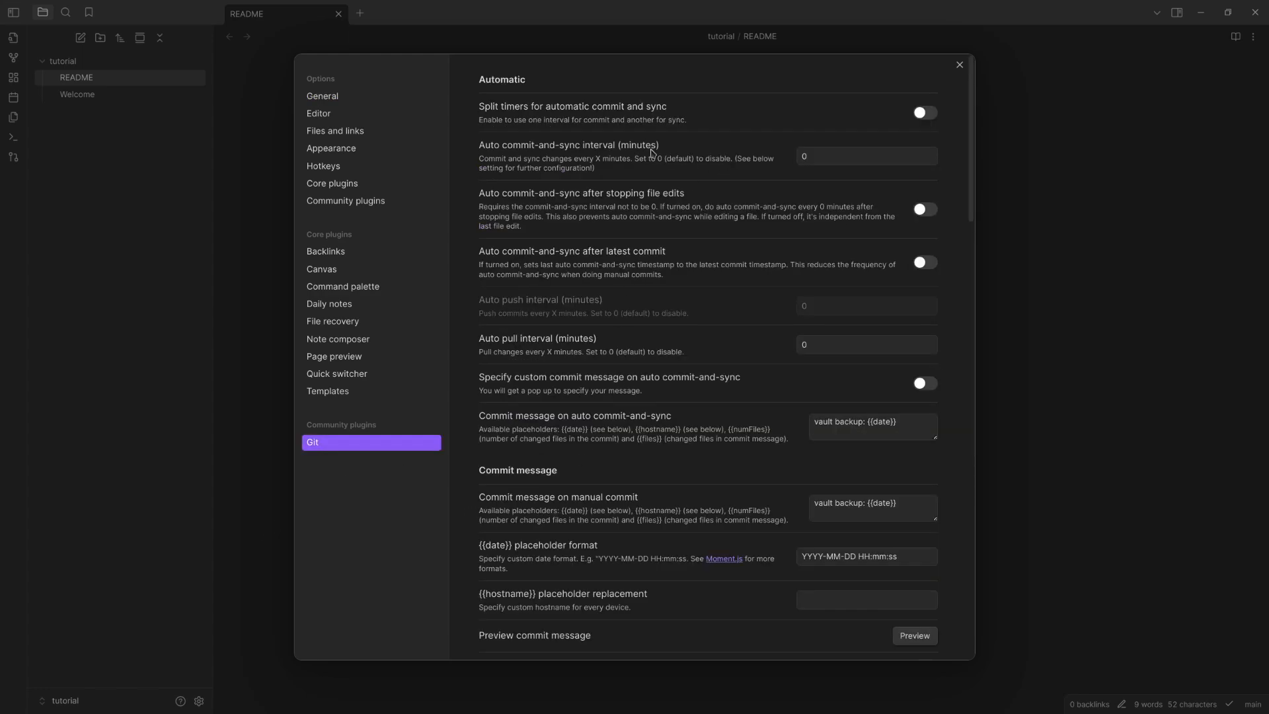
left_click(865, 156)
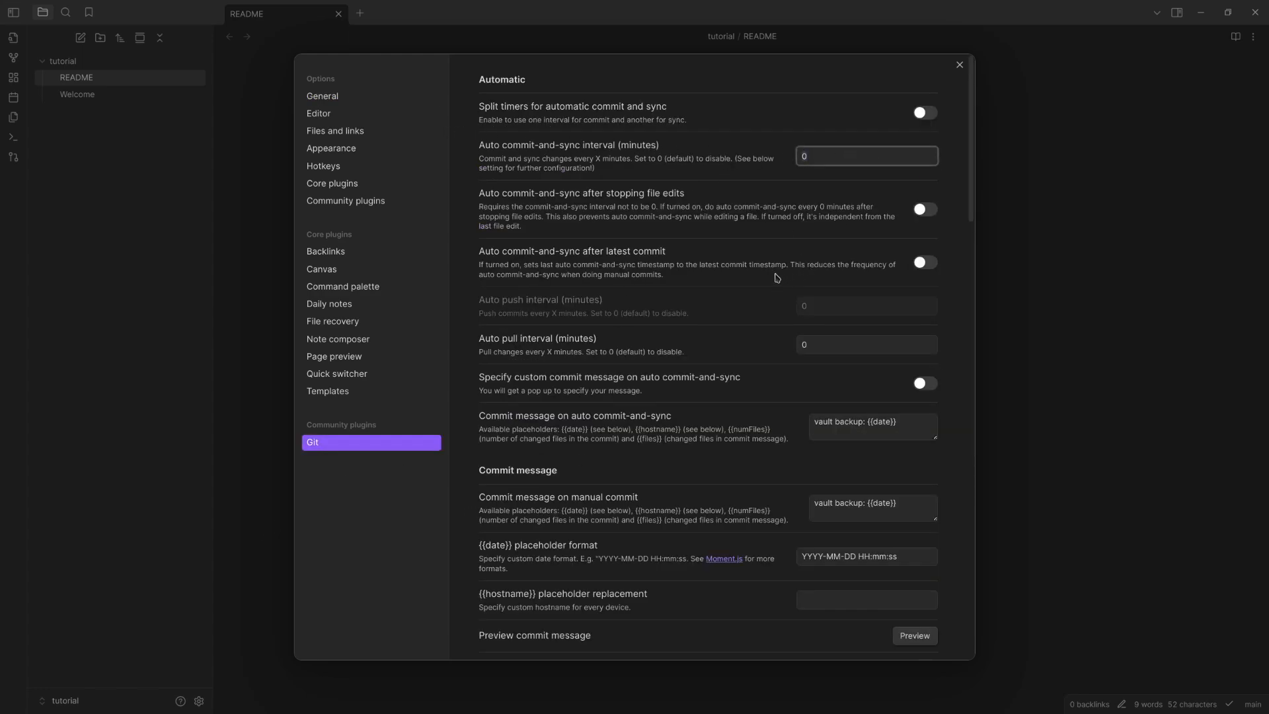
left_click(866, 156)
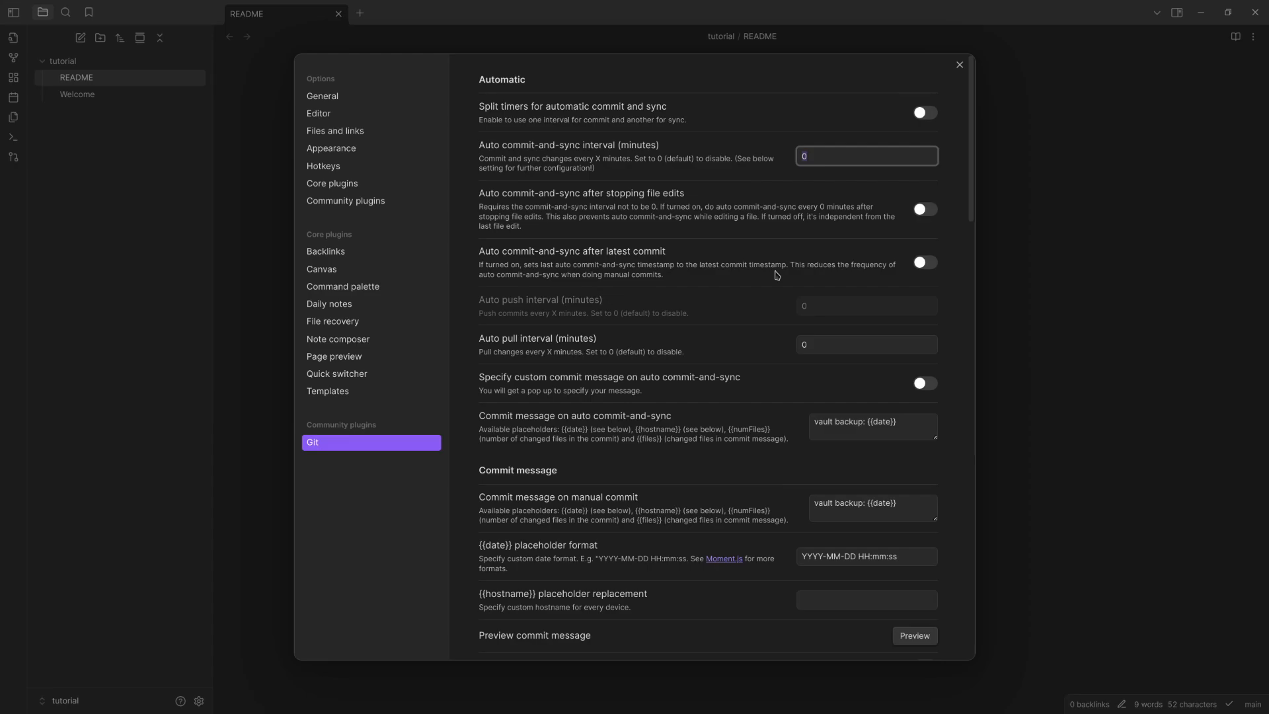
type("1")
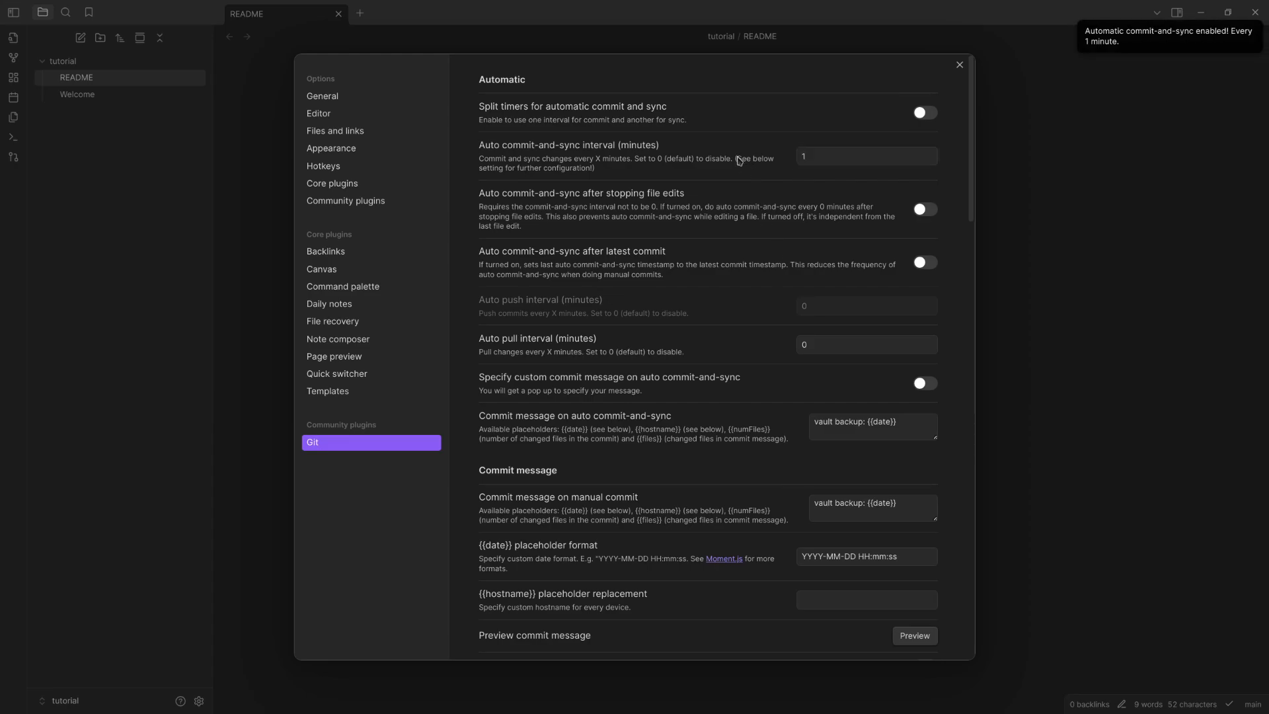
mouse_move(768, 252)
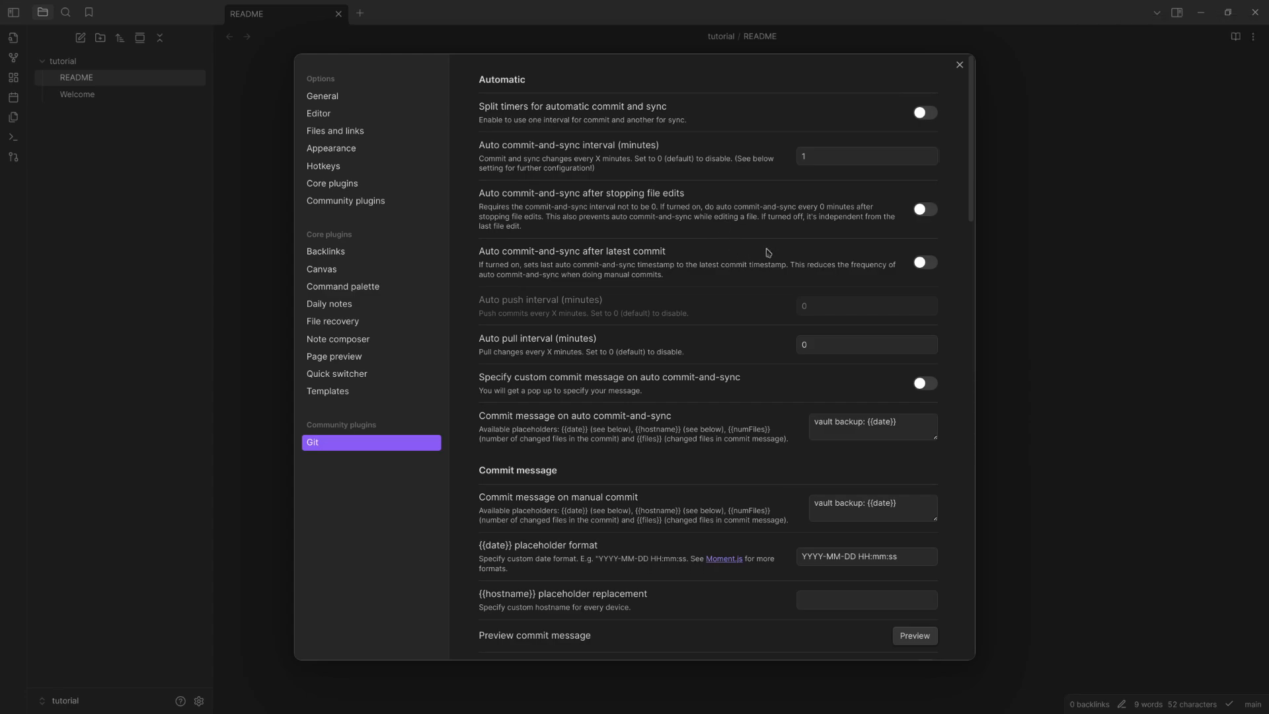
Turn on Pull on startup in the Git plugin settings
scroll("down", 3)
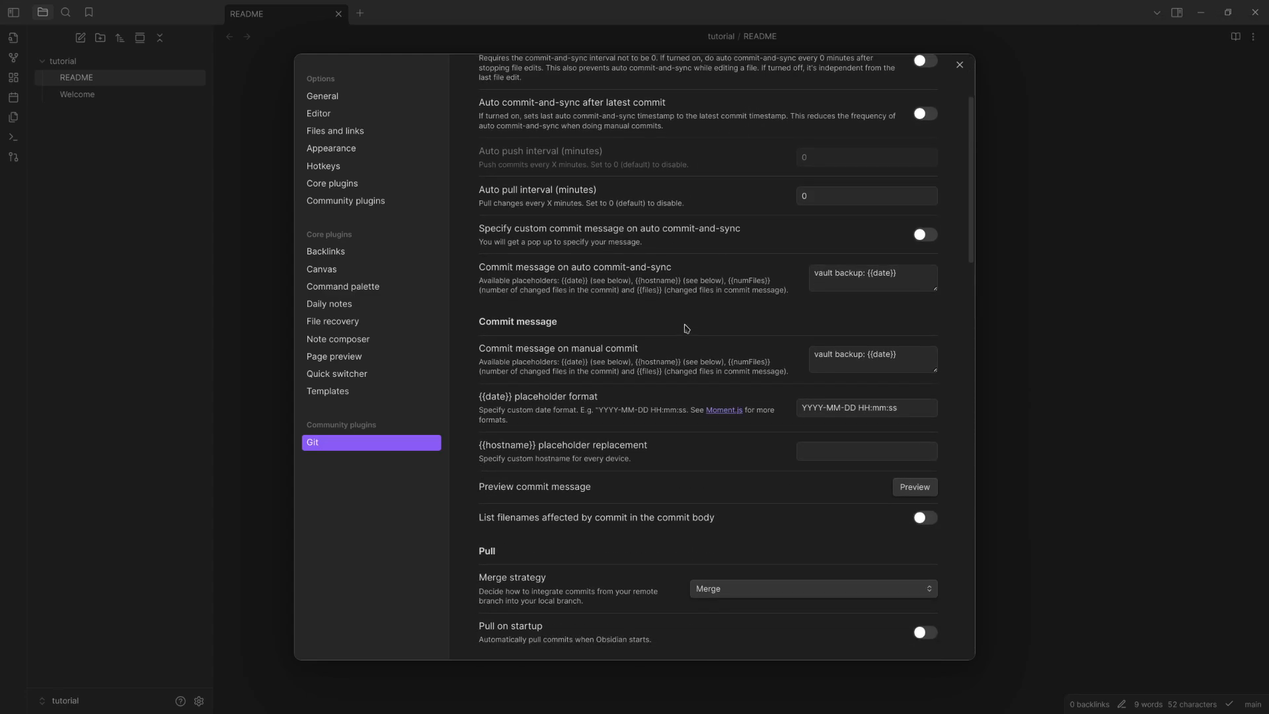
scroll("down", 3)
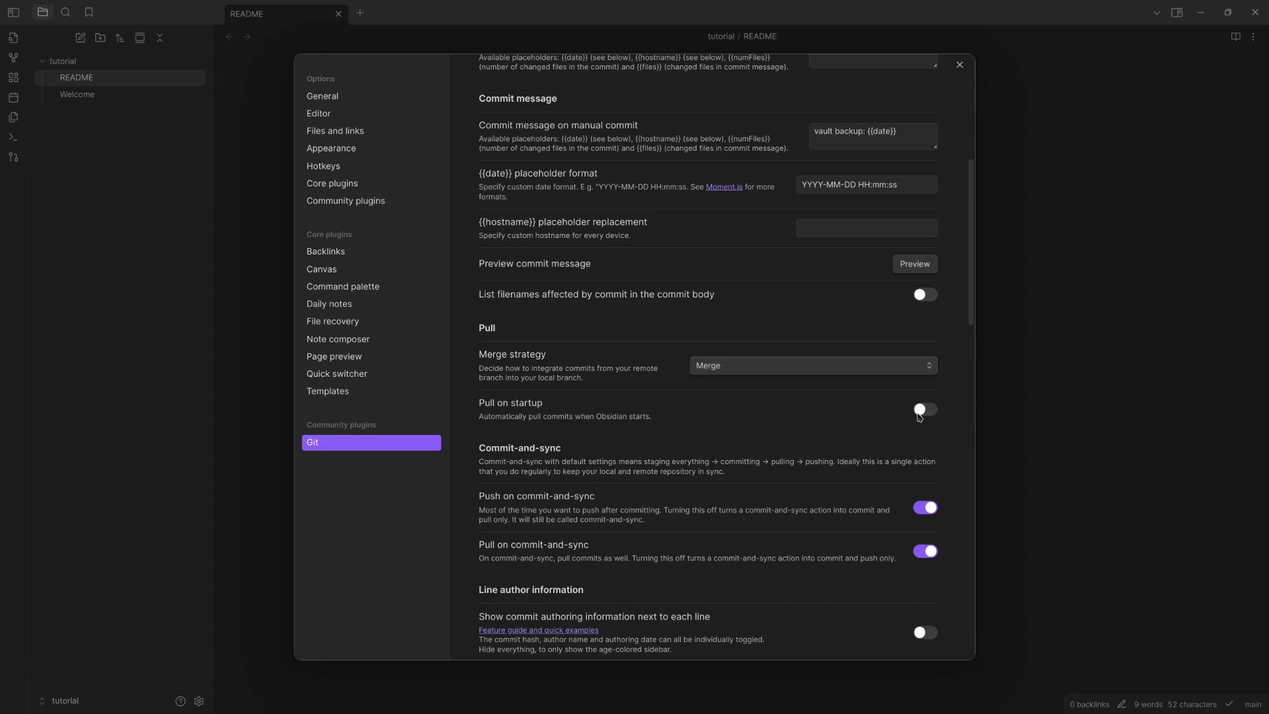
mouse_move(524, 342)
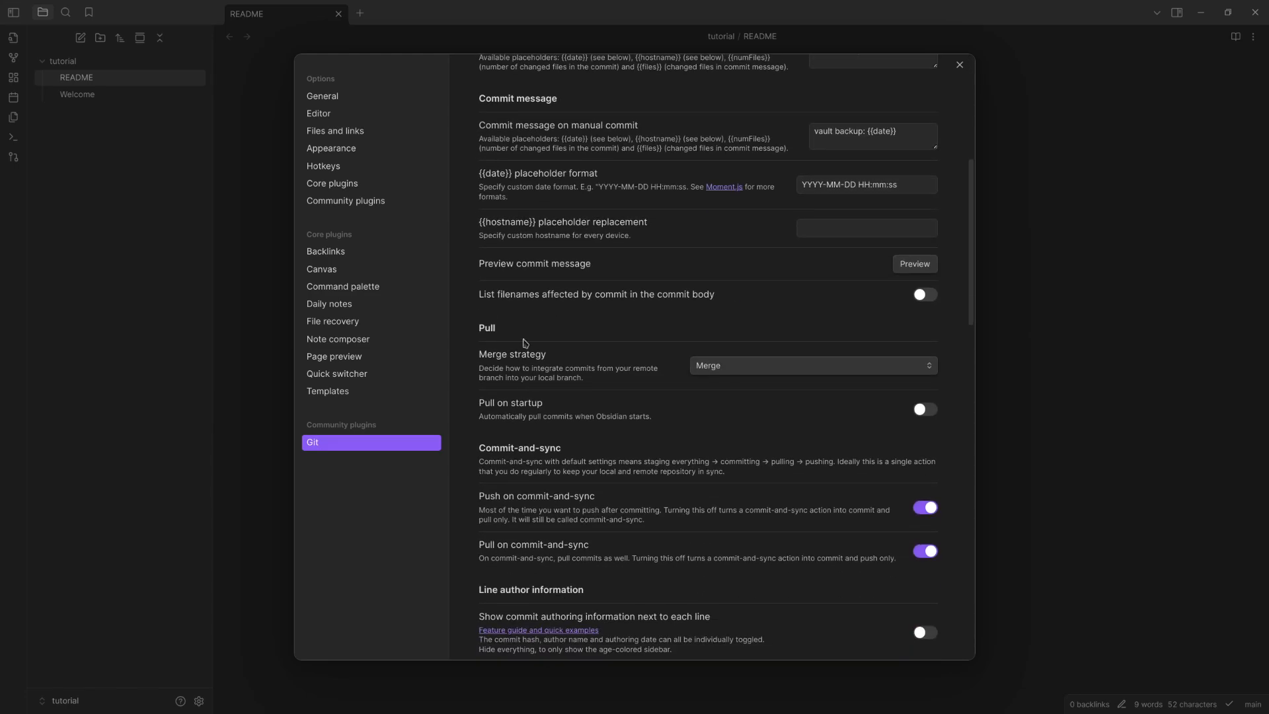
left_click(924, 409)
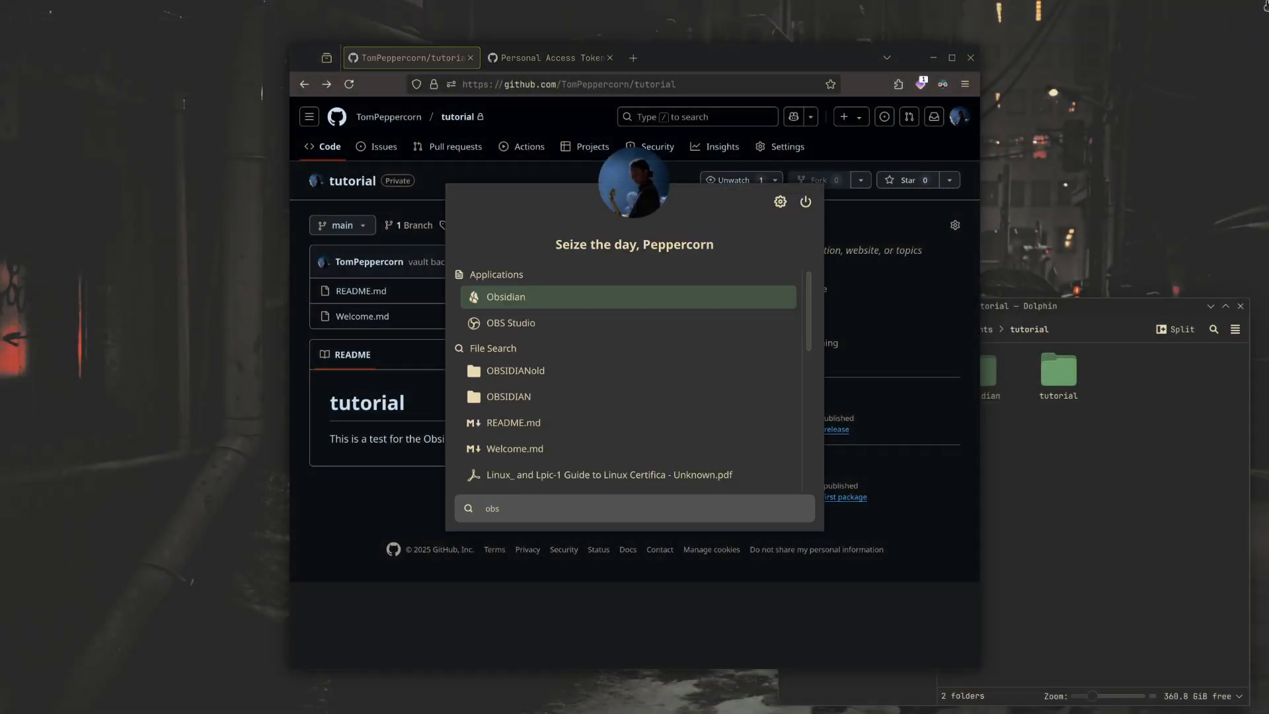
Relaunch Obsidian from the launcher so the startup pull runs and reports up to date
left_click(506, 297)
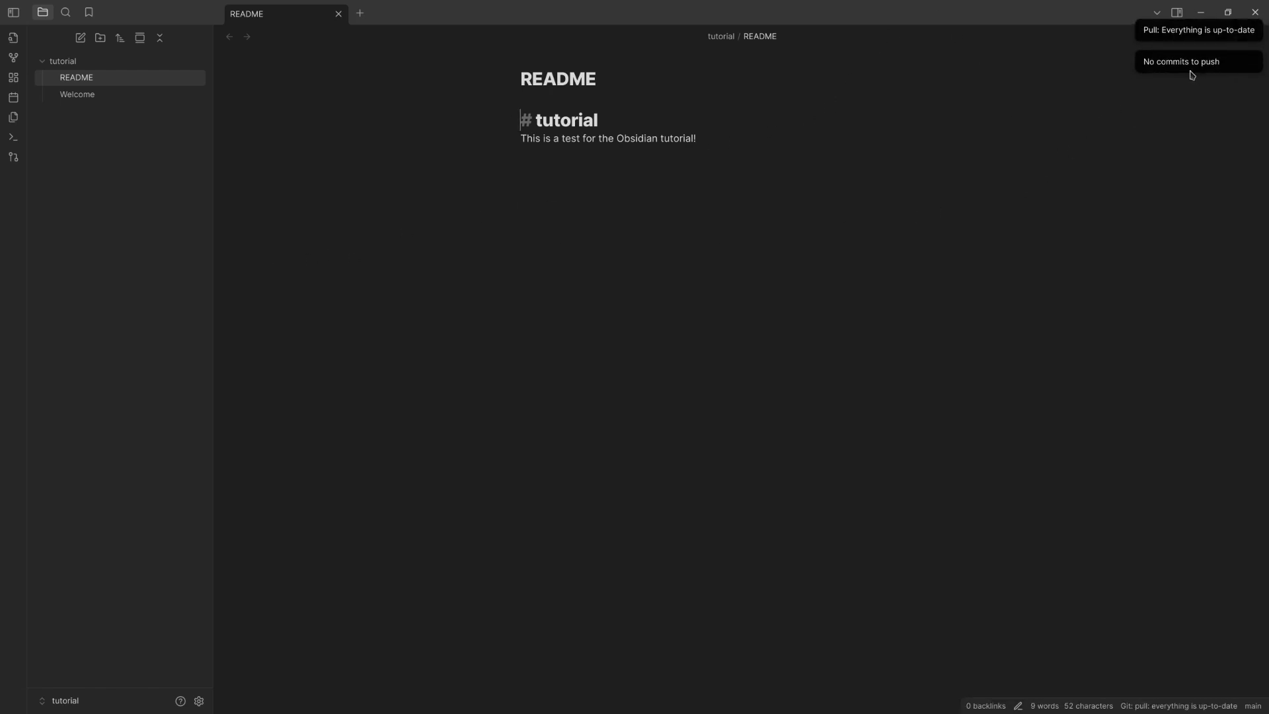
mouse_move(289, 158)
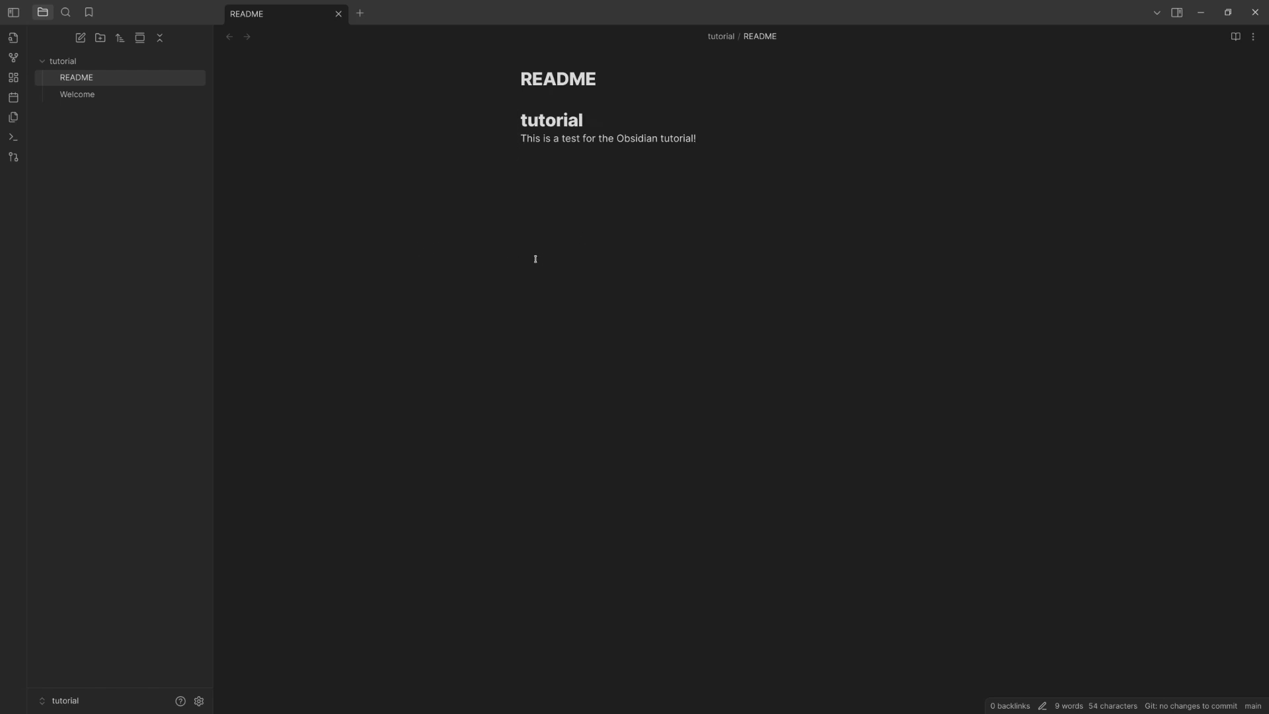
Add the line "You're good" to the README below the test sentence
type("You")
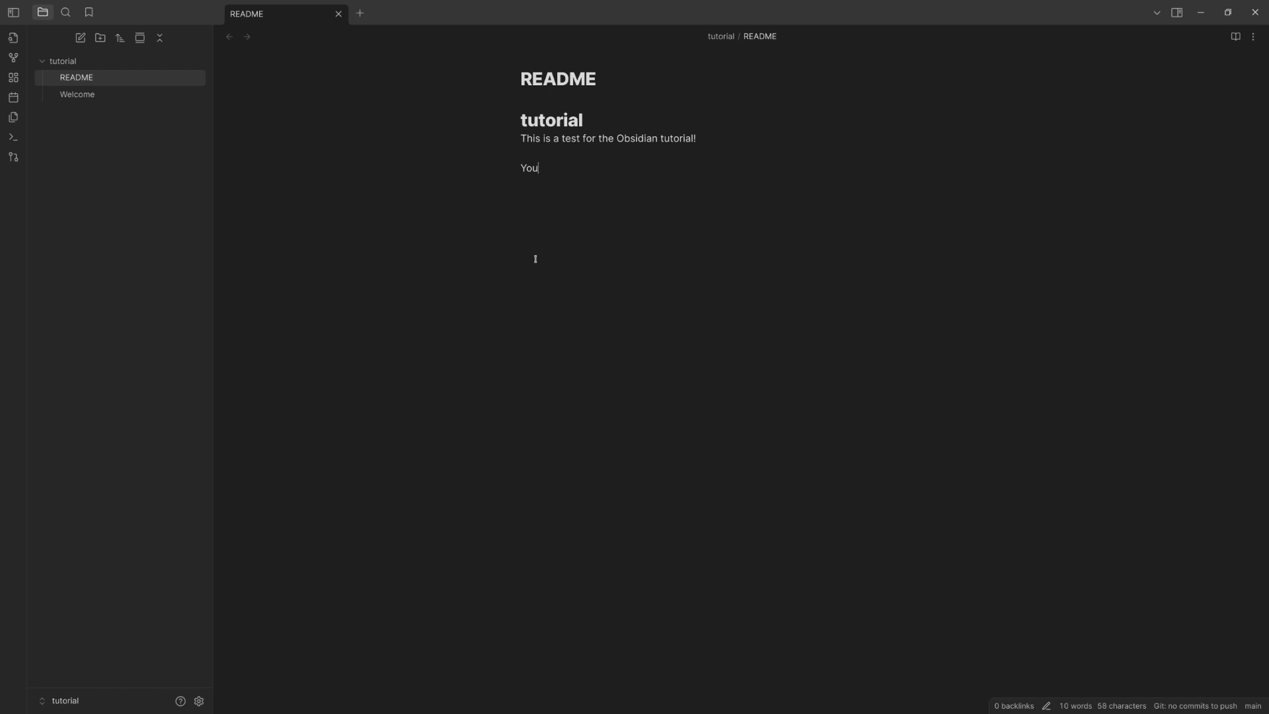
type("'re good")
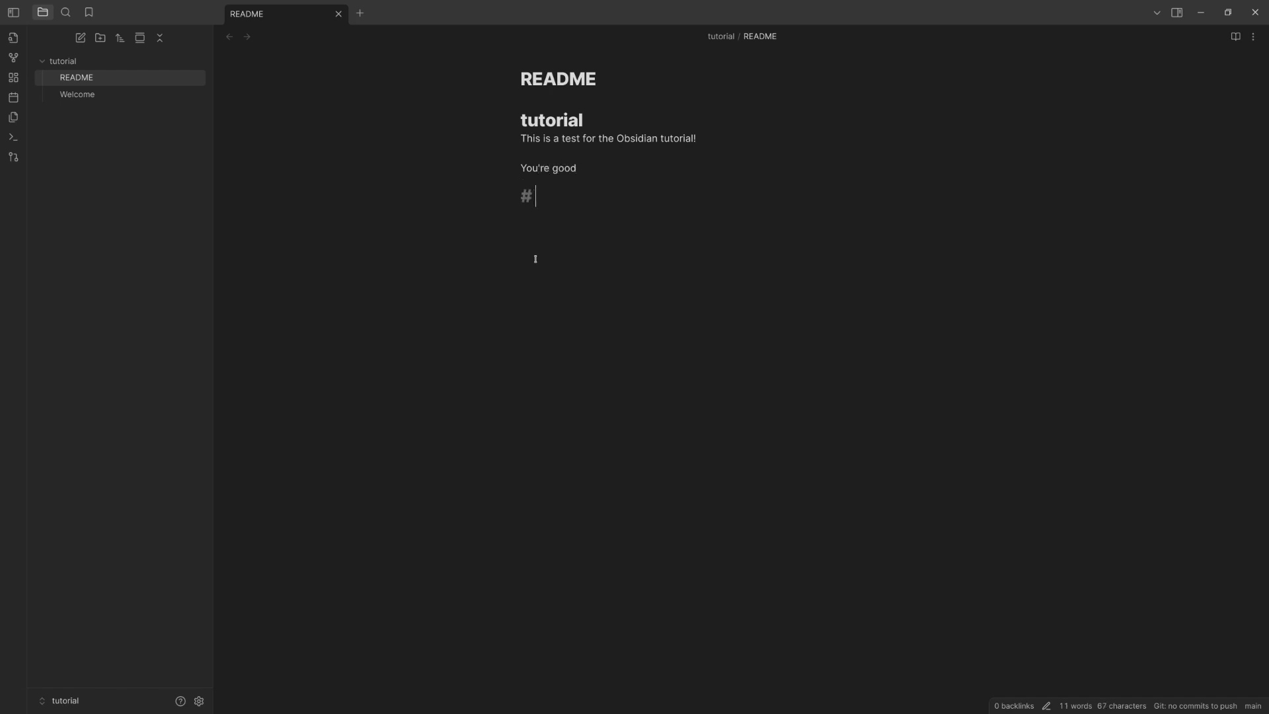